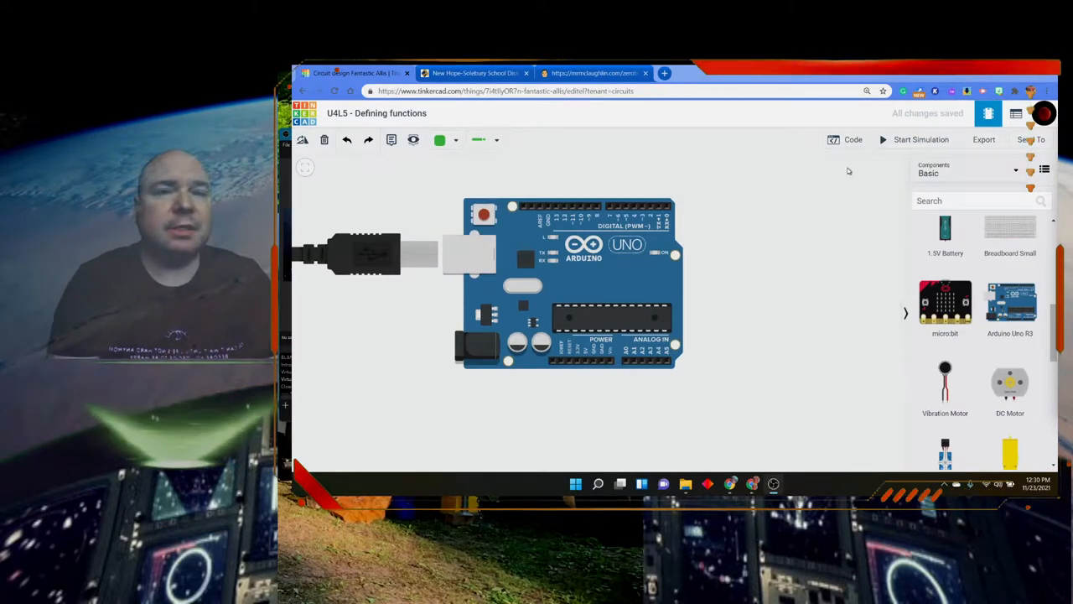
pyautogui.moveTo(845, 141)
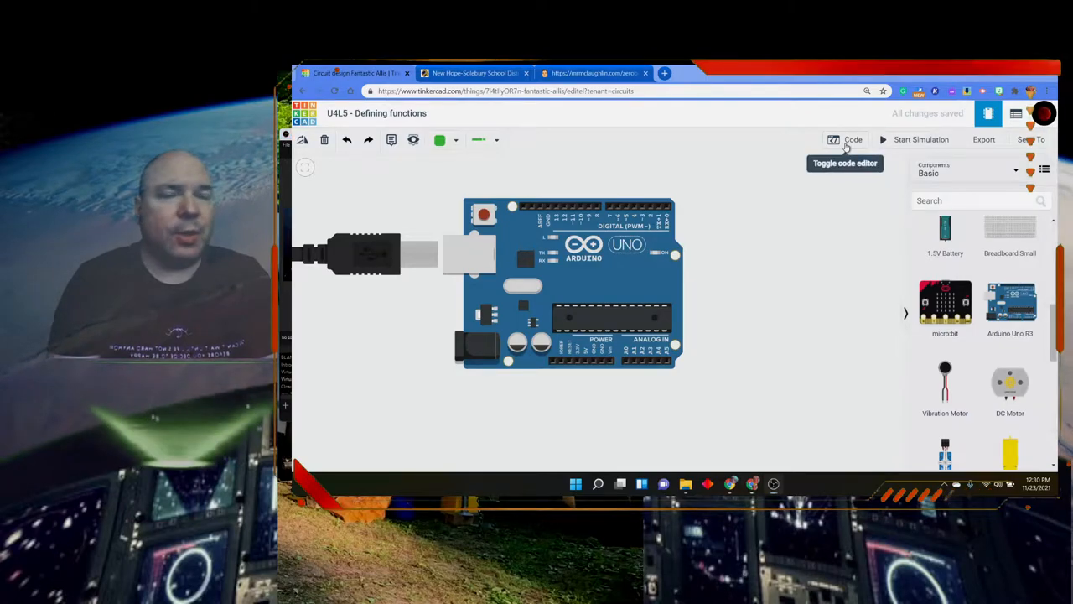
# Step: Switch the Arduino sketch from Blocks to the text code editor
pyautogui.click(845, 139)
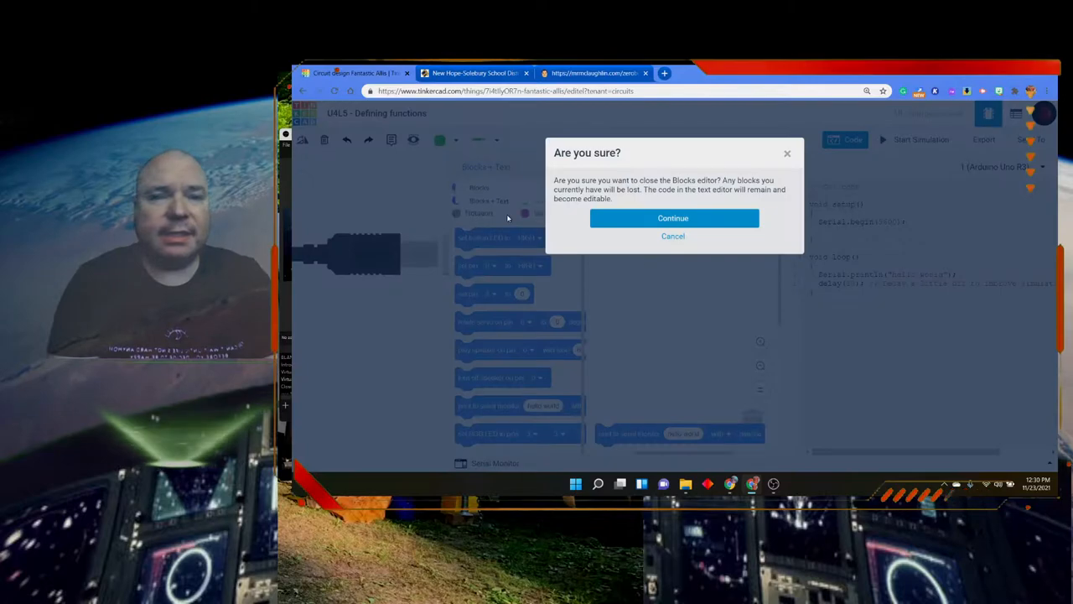
pyautogui.click(673, 218)
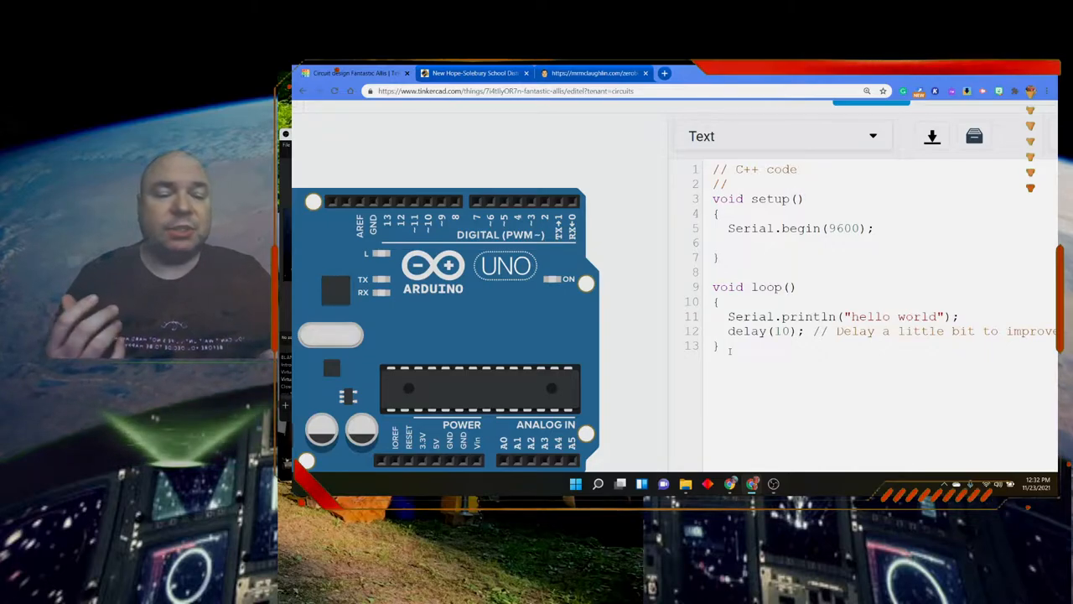
# Step: Below loop(), add a new 'void signatureName(){' function declaration
pyautogui.press('Enter')
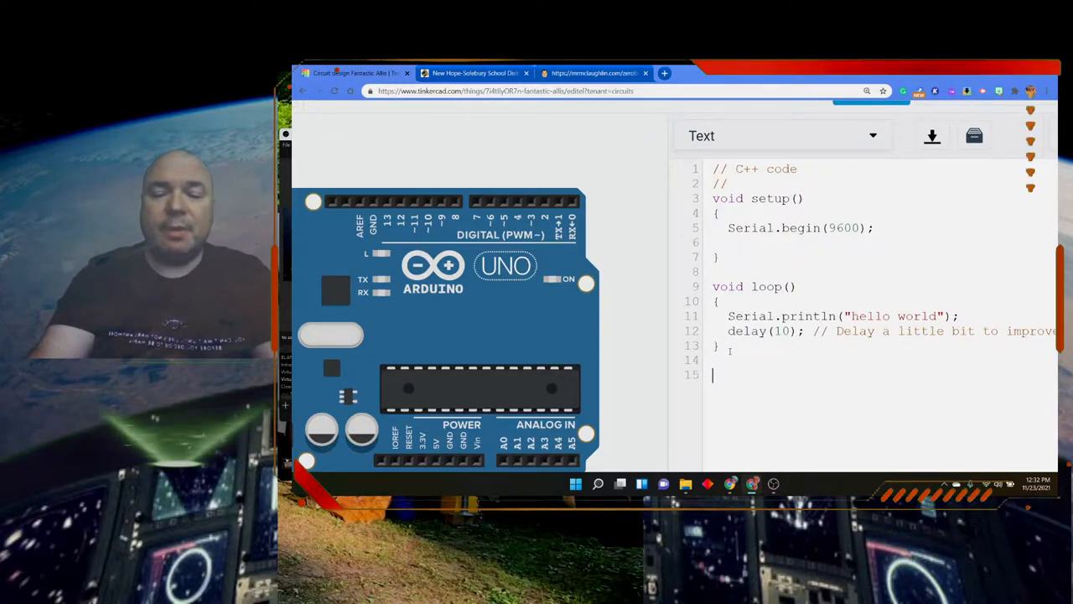
pyautogui.write('void')
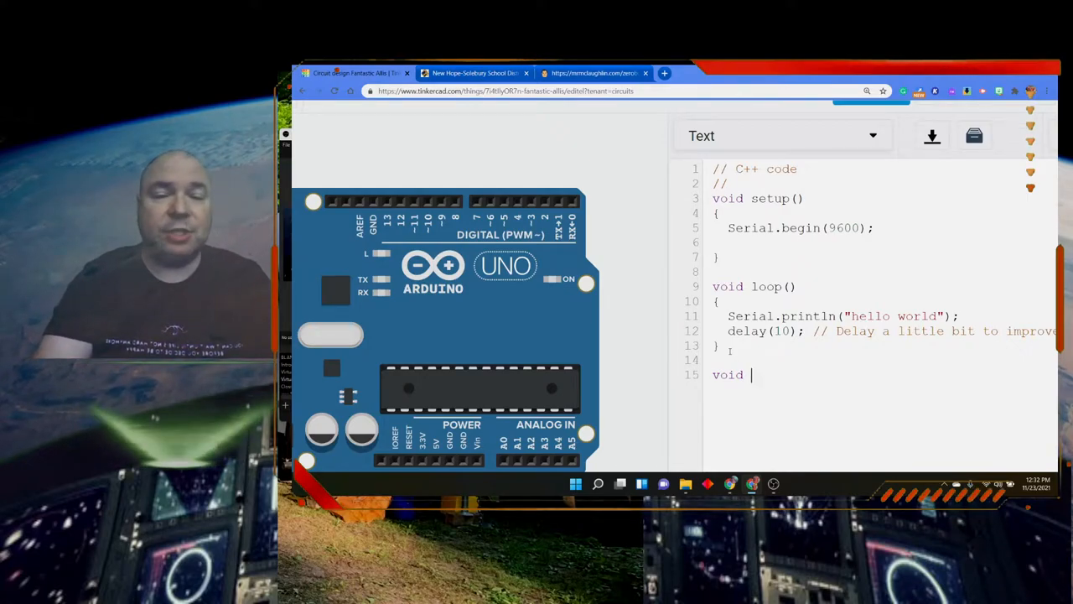
pyautogui.write('sig')
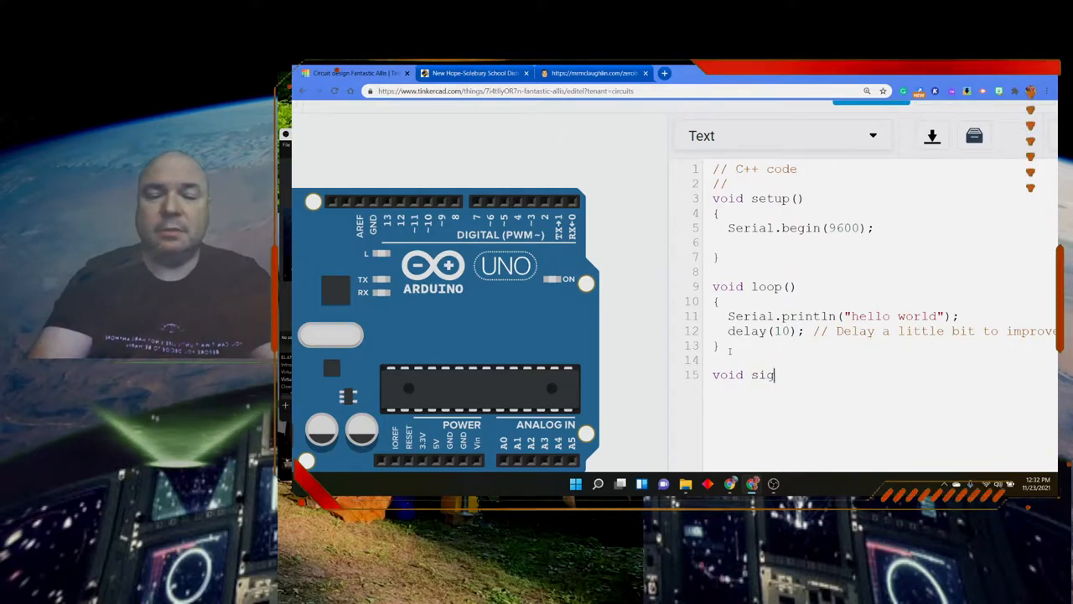
pyautogui.write('nature')
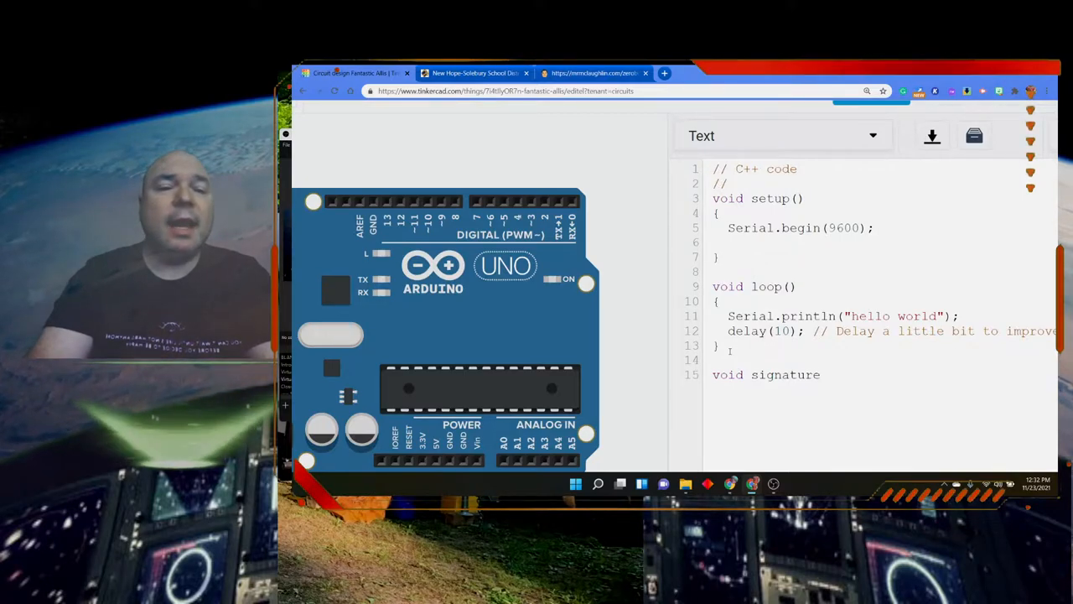
pyautogui.write('Name')
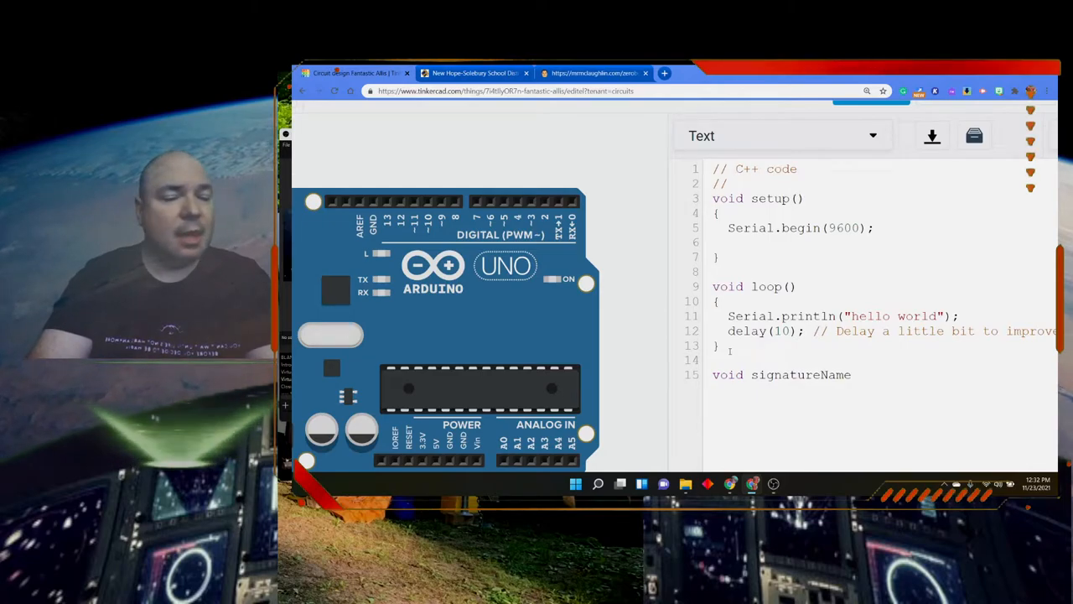
pyautogui.write('()')
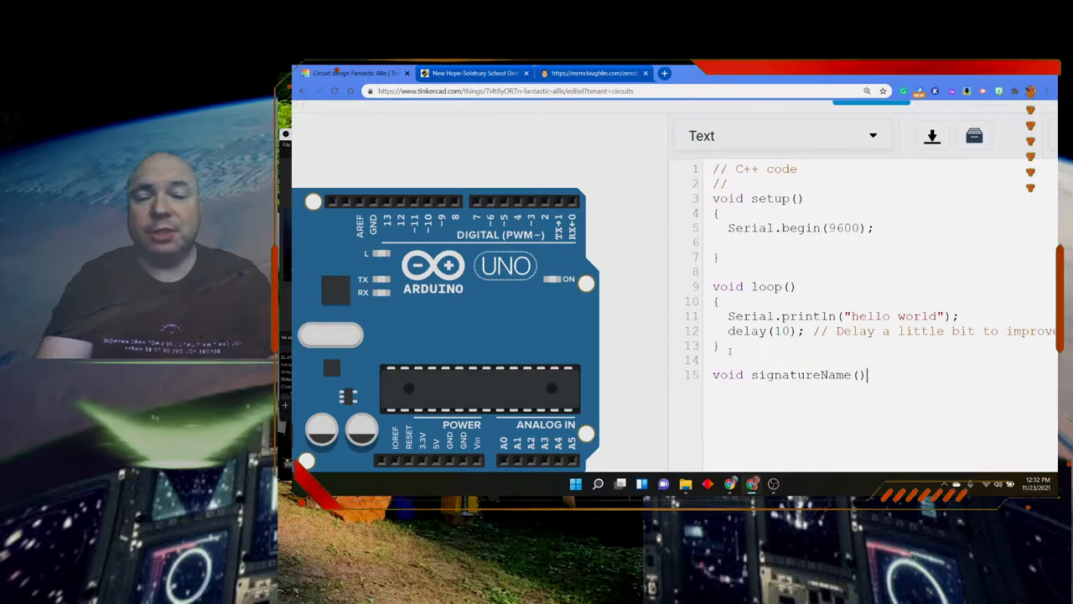
pyautogui.write('{')
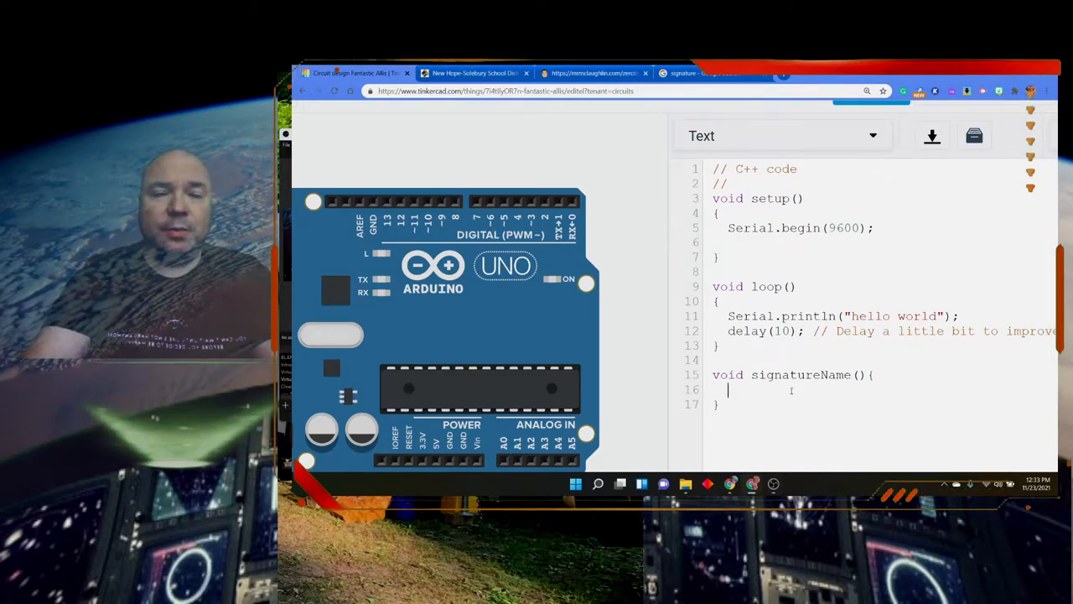
# Step: Add Serial.println("Thomas McLaughlin"); inside signatureName
pyautogui.write('Serial.pri')
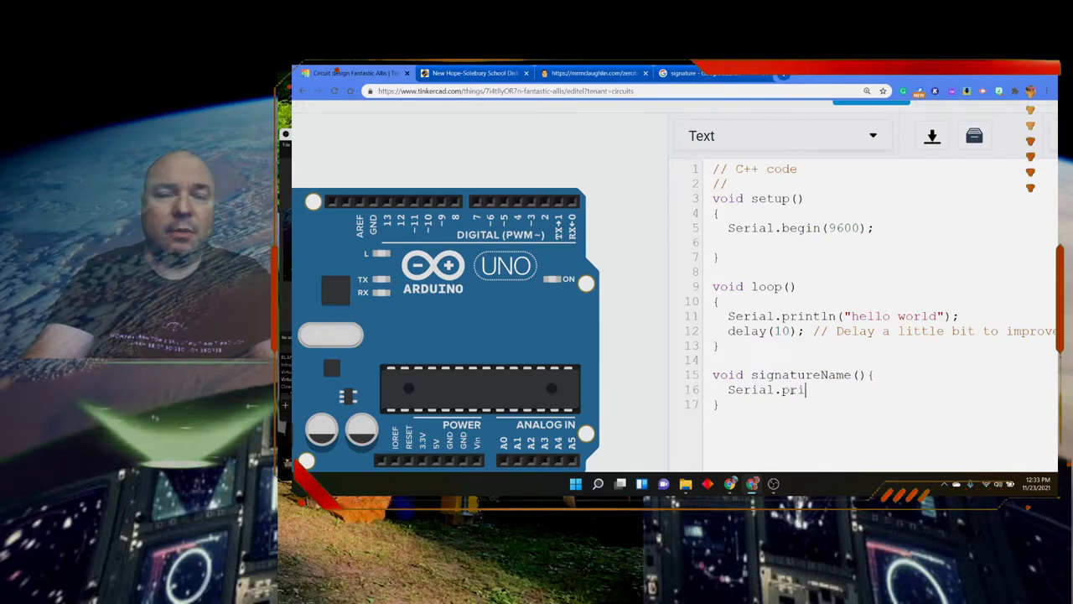
pyautogui.write('ntln(')
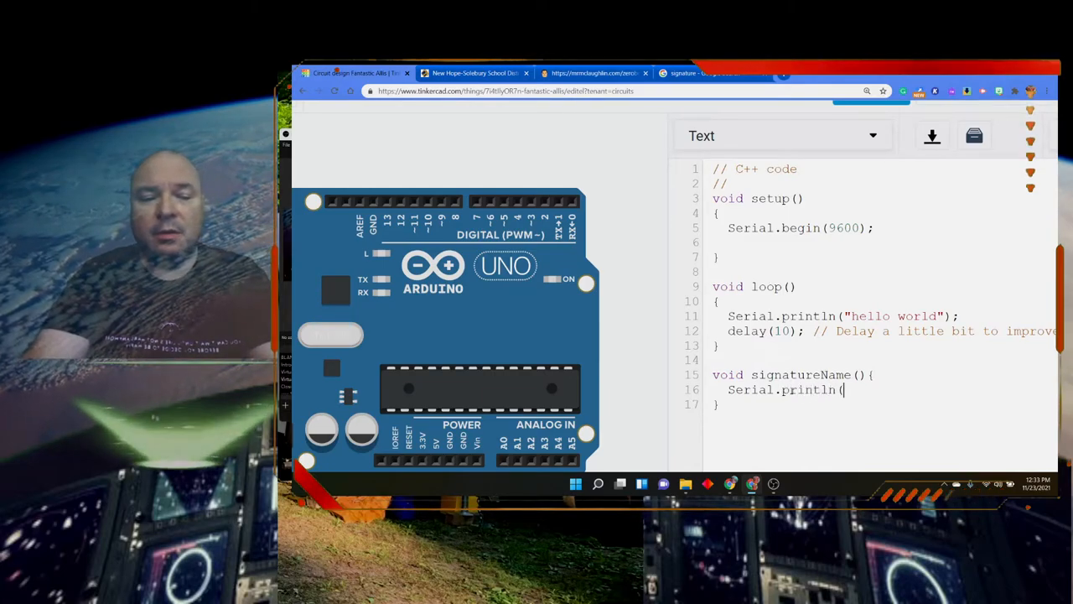
pyautogui.write('"Thomas')
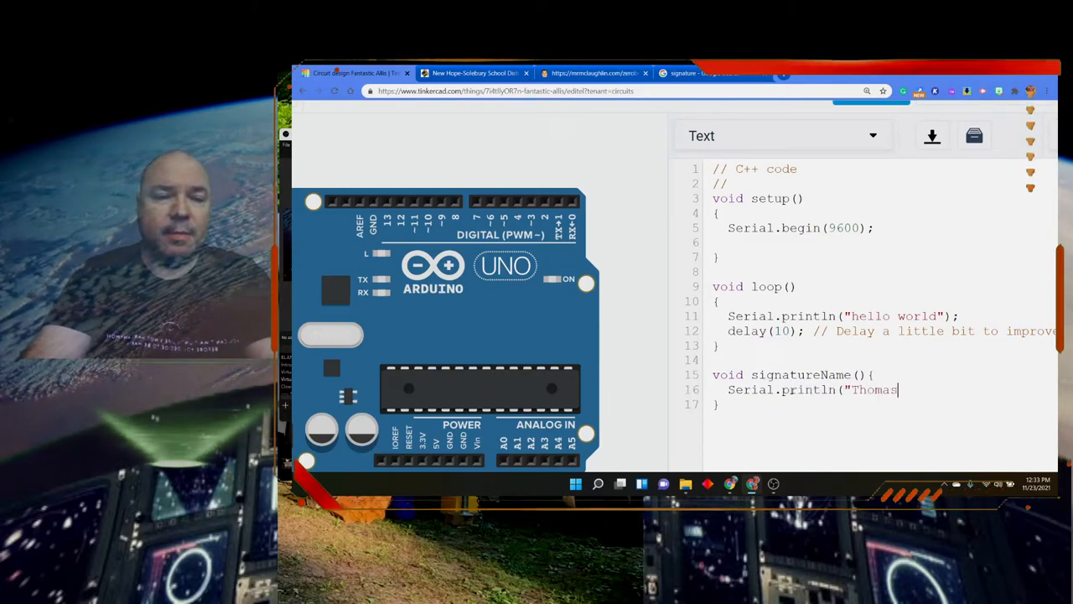
pyautogui.write('McLaughlin')
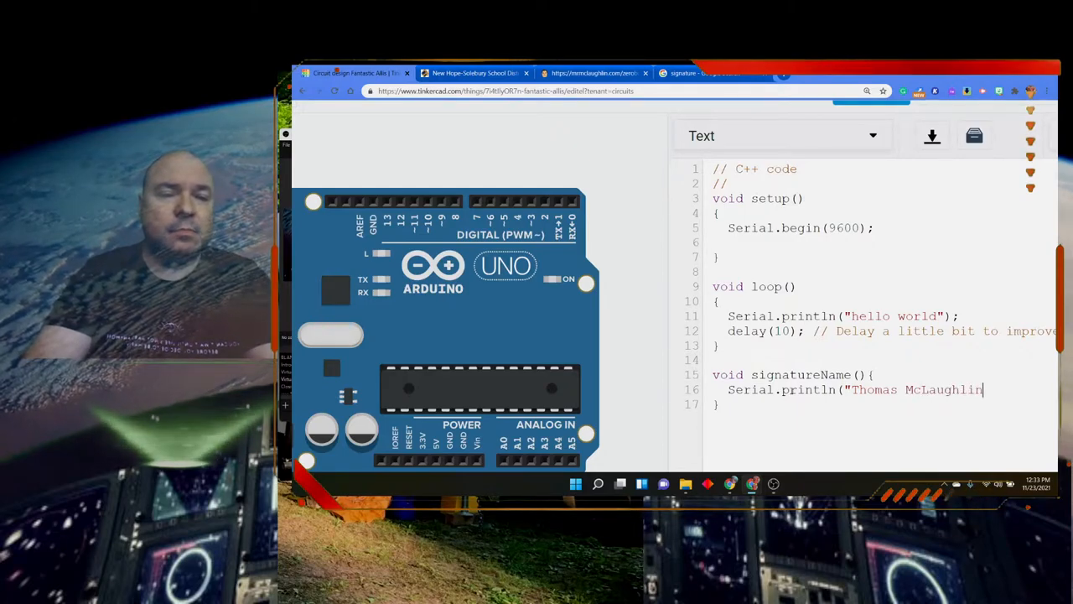
pyautogui.write('");')
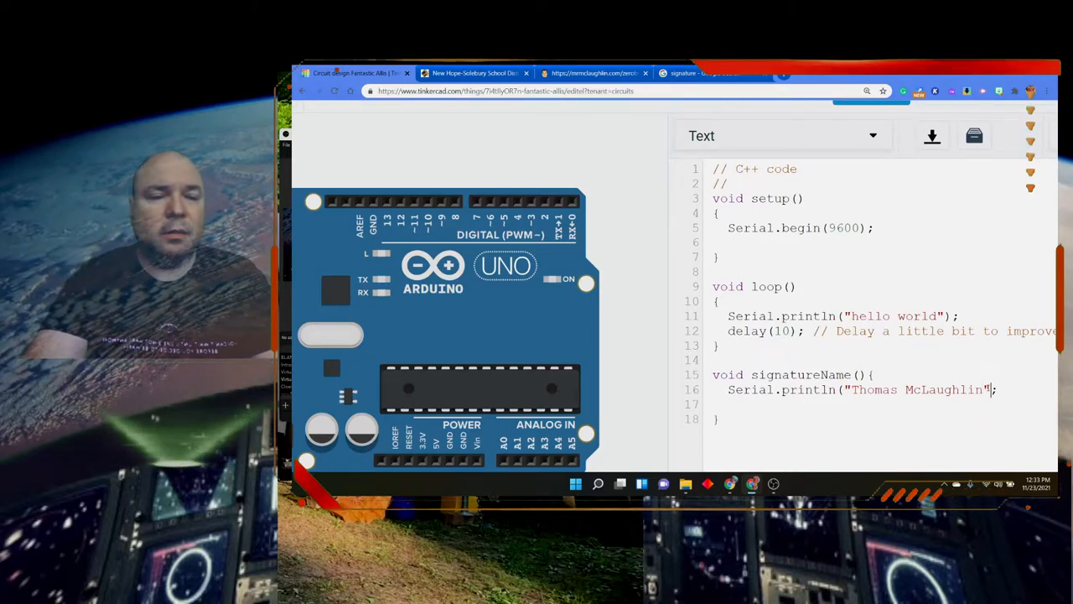
pyautogui.press('Enter')
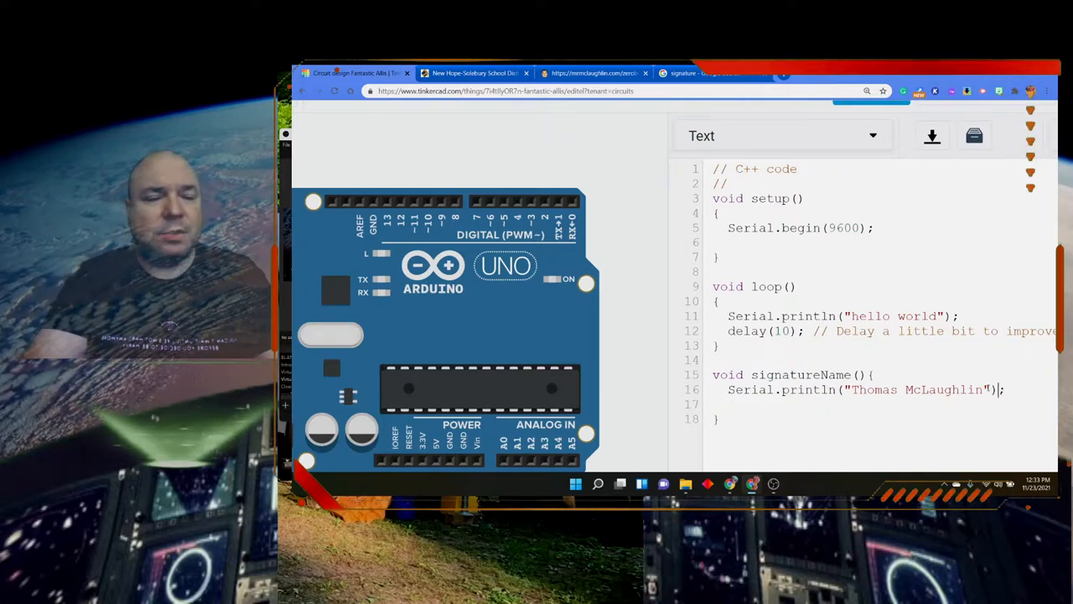
# Step: Add a print line for 'New Hope Solebury School'
pyautogui.write('Serial.println')
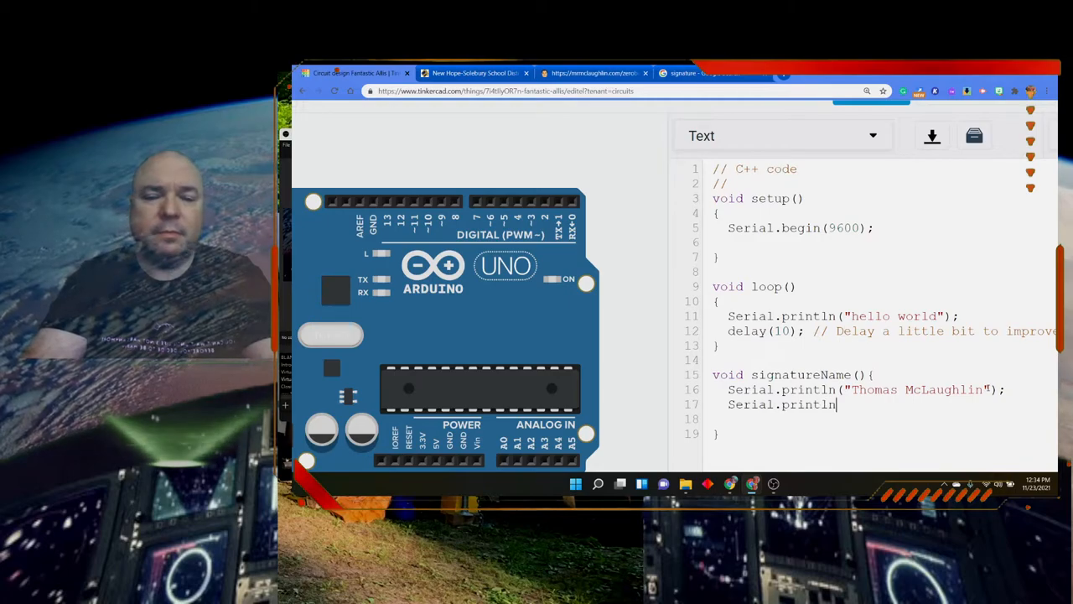
pyautogui.write('("')
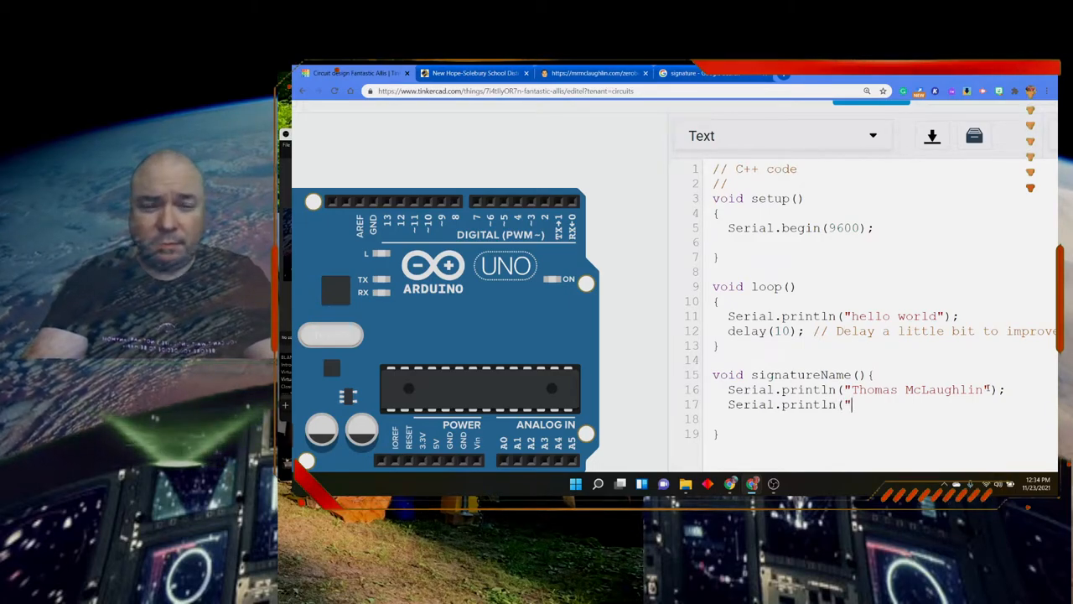
pyautogui.write('New Hope')
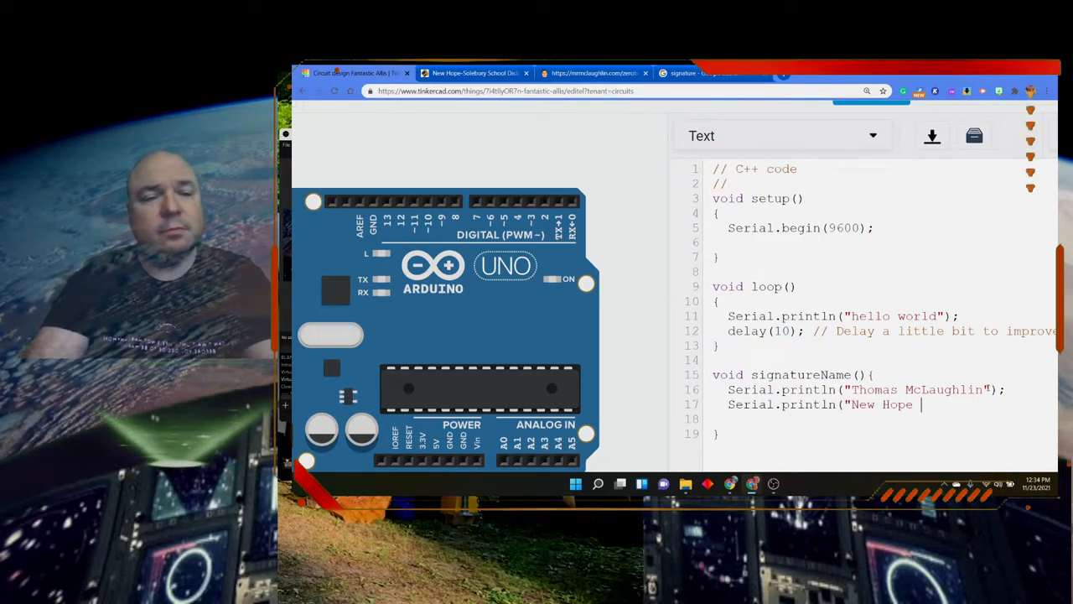
pyautogui.write('Solebury')
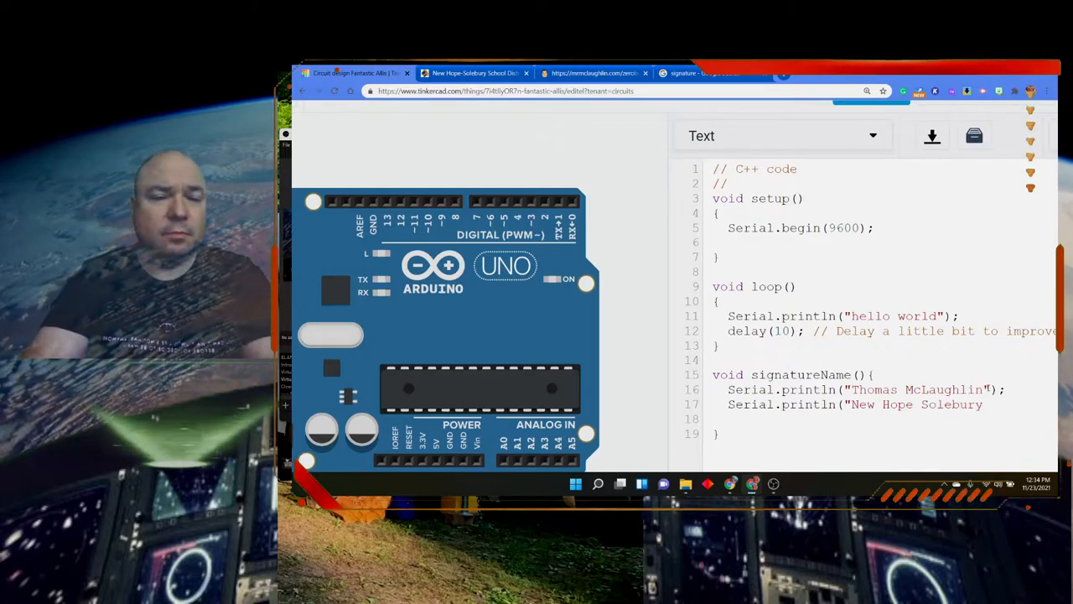
pyautogui.write('School District");')
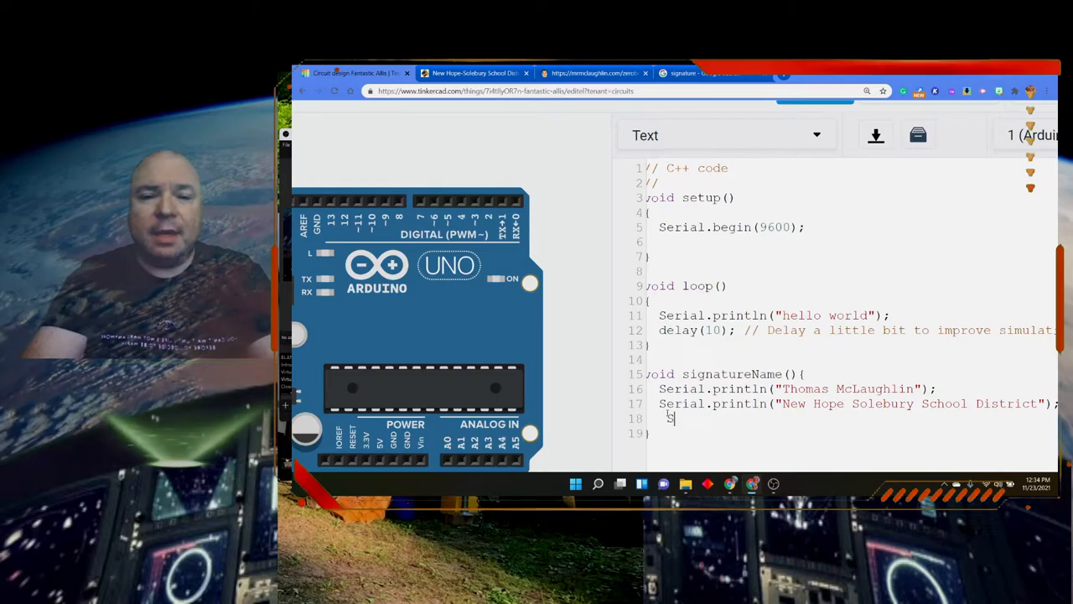
# Step: Add Serial.println("Never Stop coding!!") as the third signature line
pyautogui.write('eri')
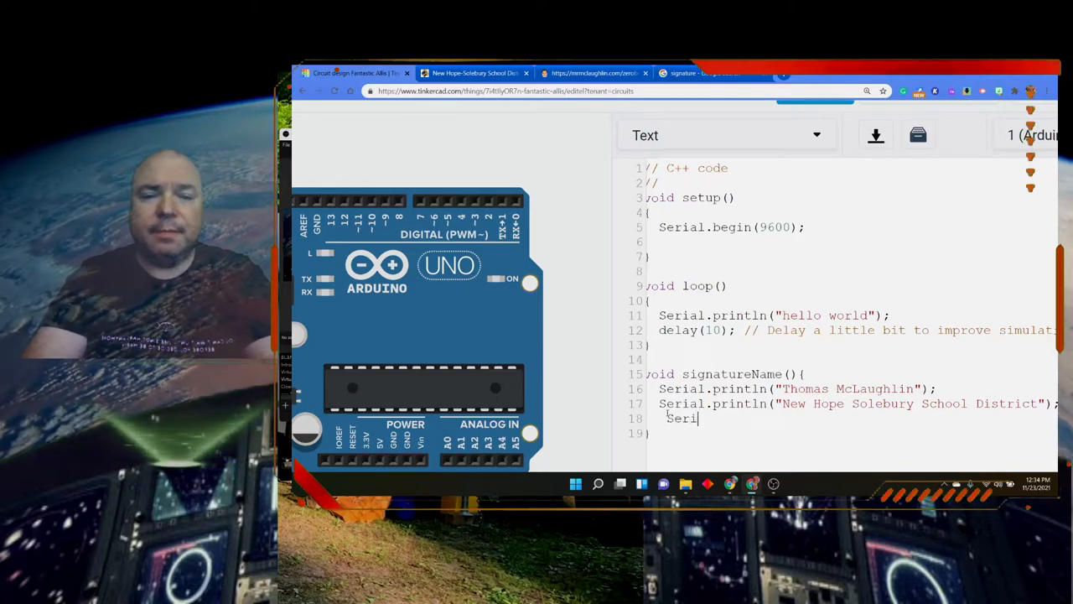
pyautogui.write('al.println(')
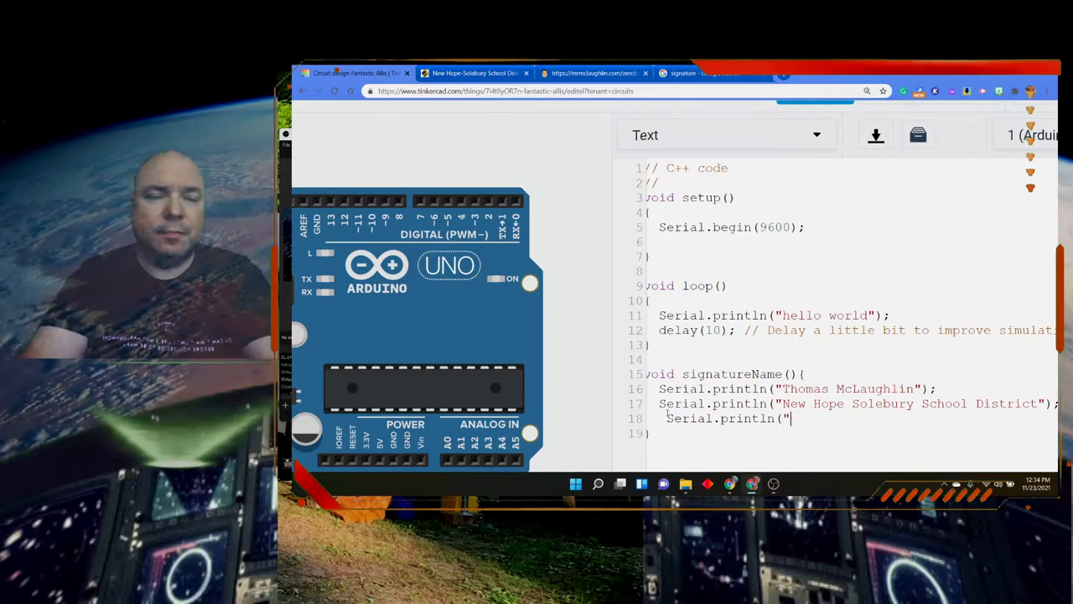
pyautogui.write('Never Stop')
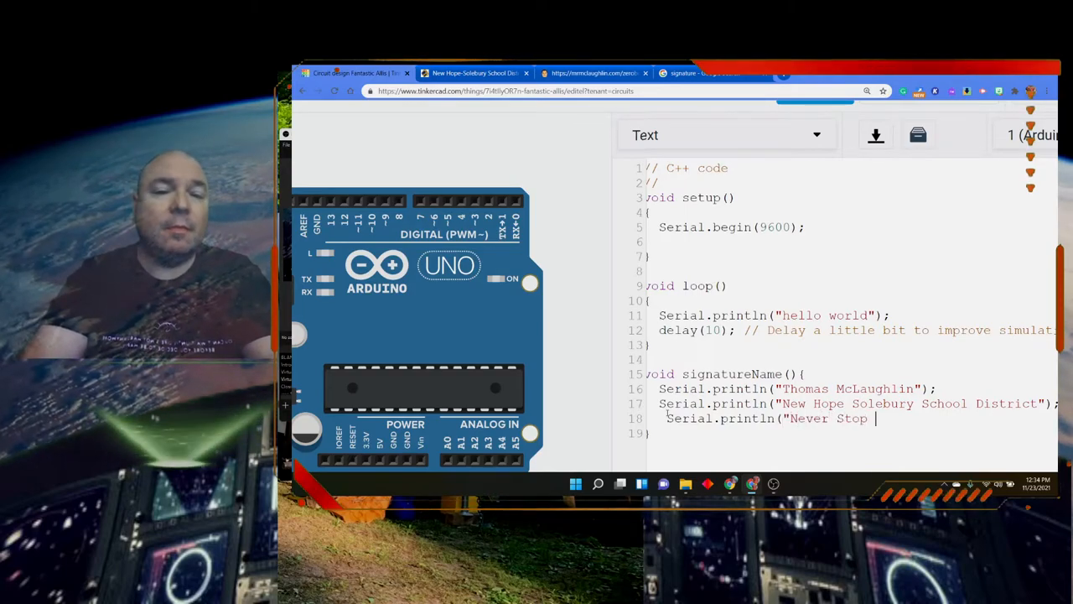
pyautogui.write('coding')
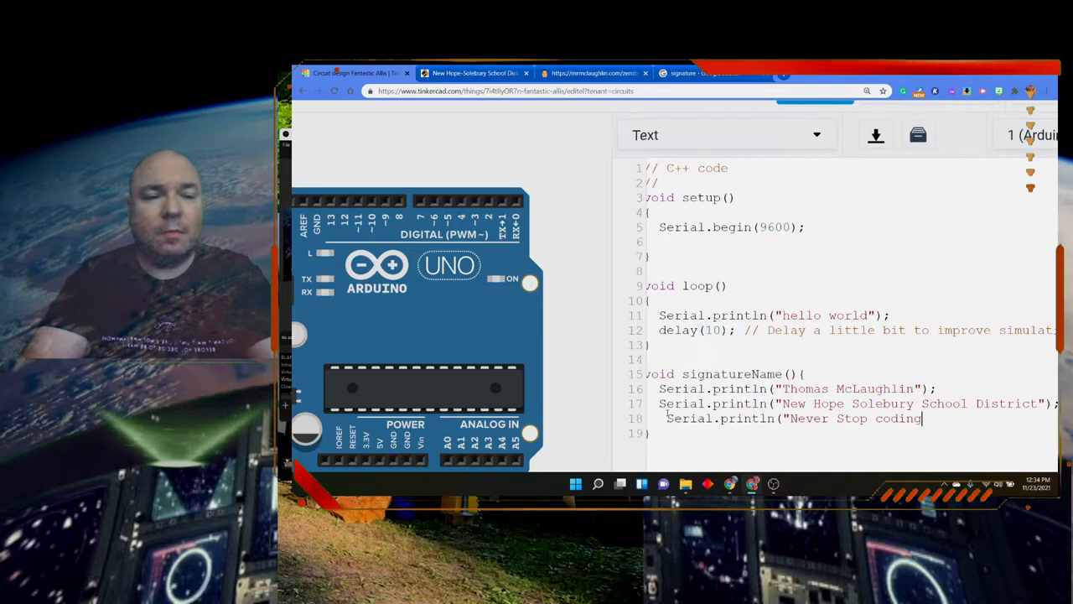
pyautogui.write('!!")')
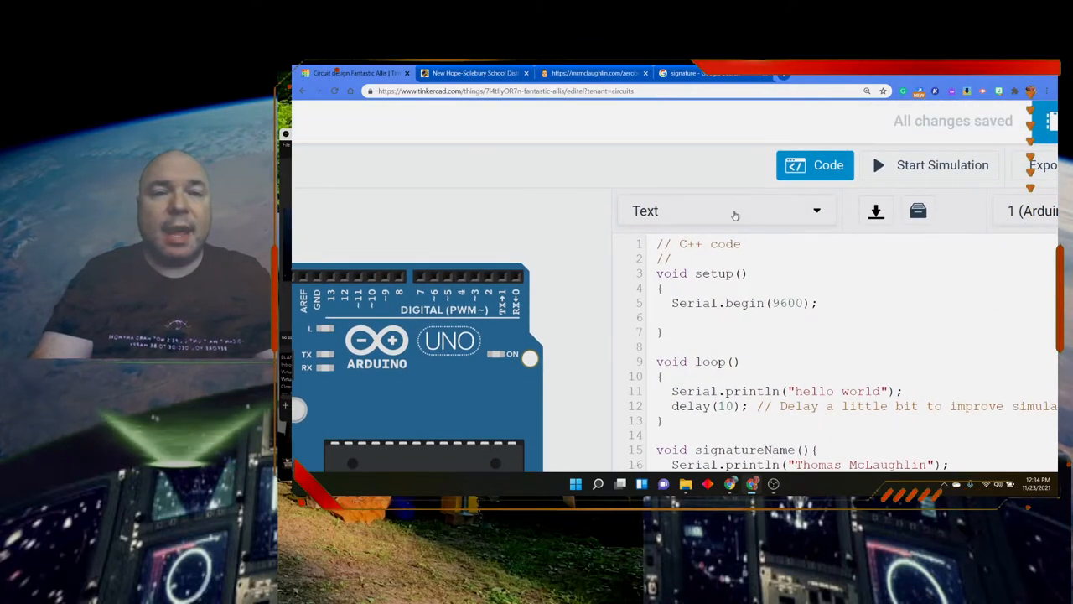
pyautogui.moveTo(903, 176)
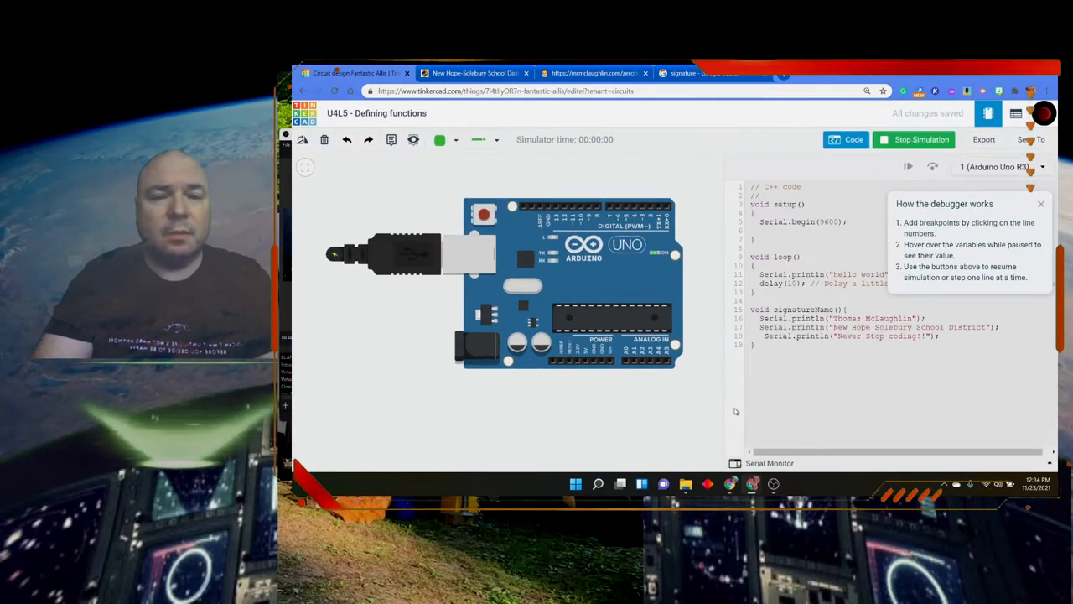
# Step: Check the Serial Monitor shows only repeated 'hello world', then stop the simulation
pyautogui.click(769, 463)
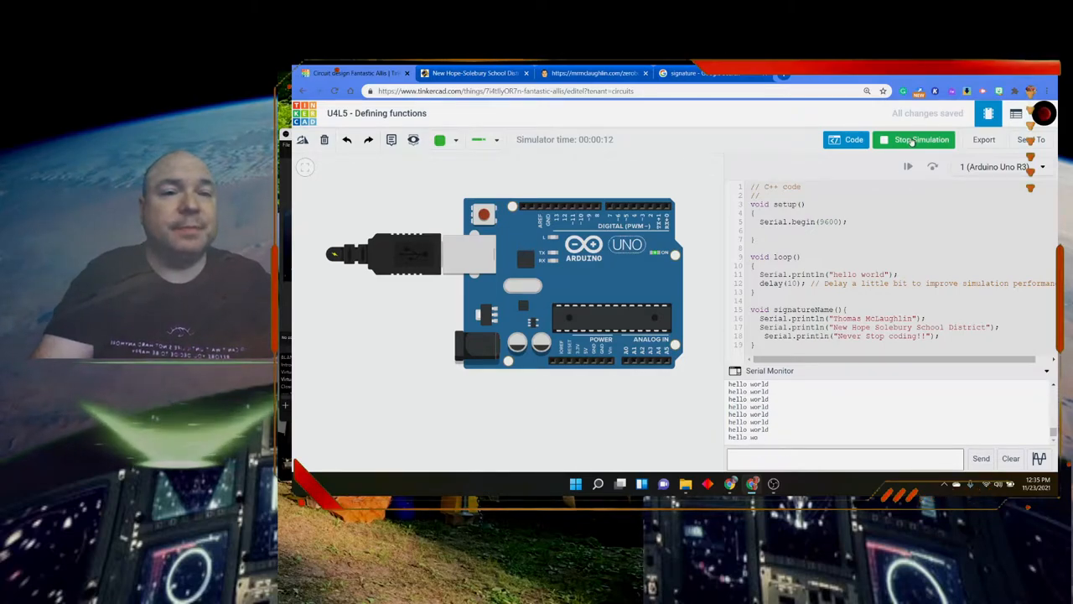
pyautogui.click(913, 139)
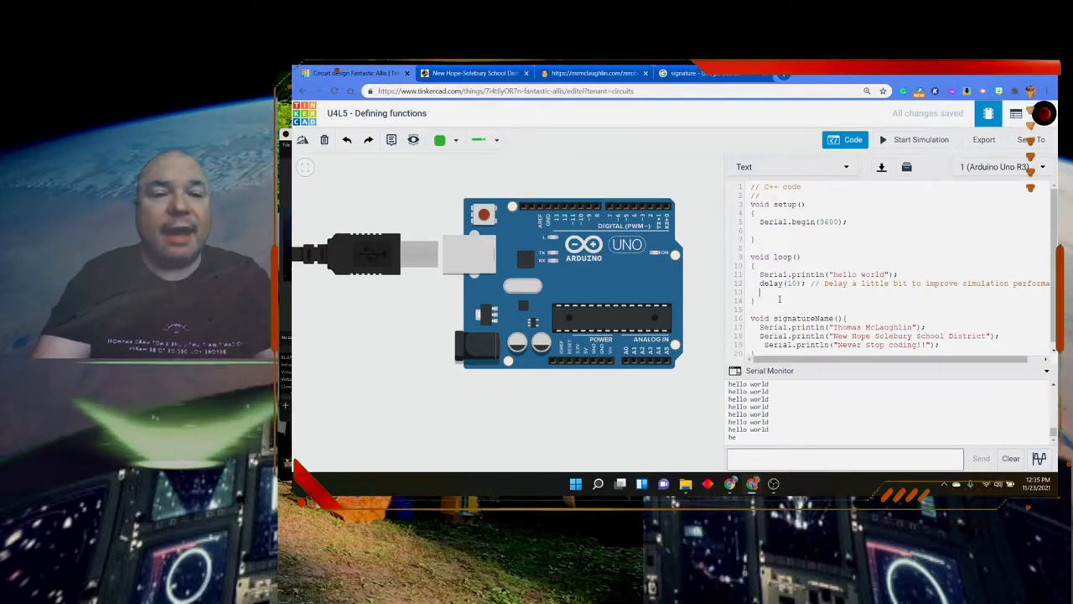
# Step: Add a signatureName() call inside loop and rerun the simulation
pyautogui.write('signatureN')
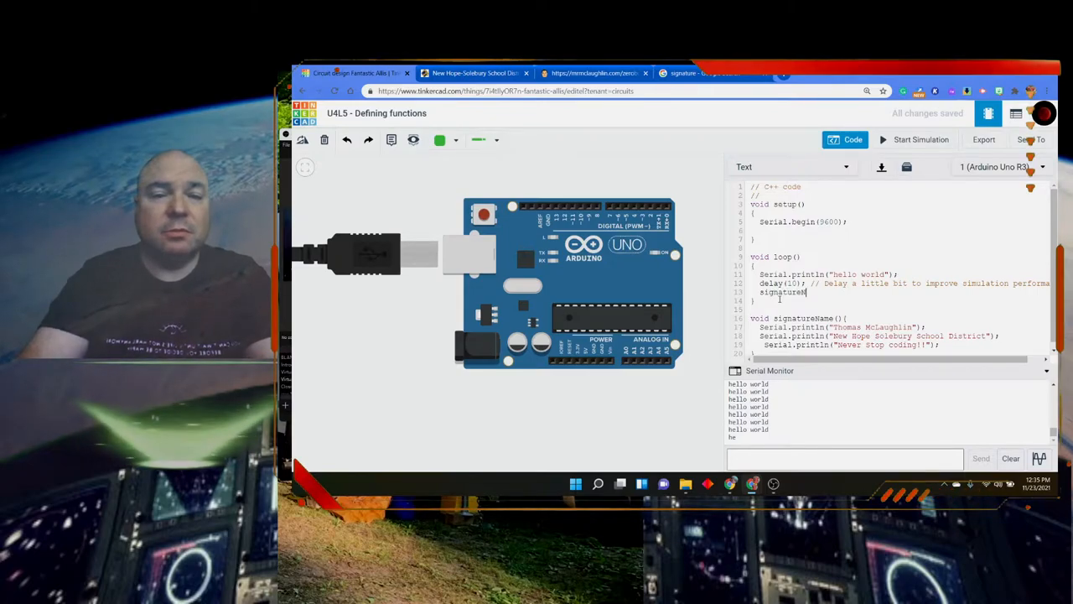
pyautogui.write('();')
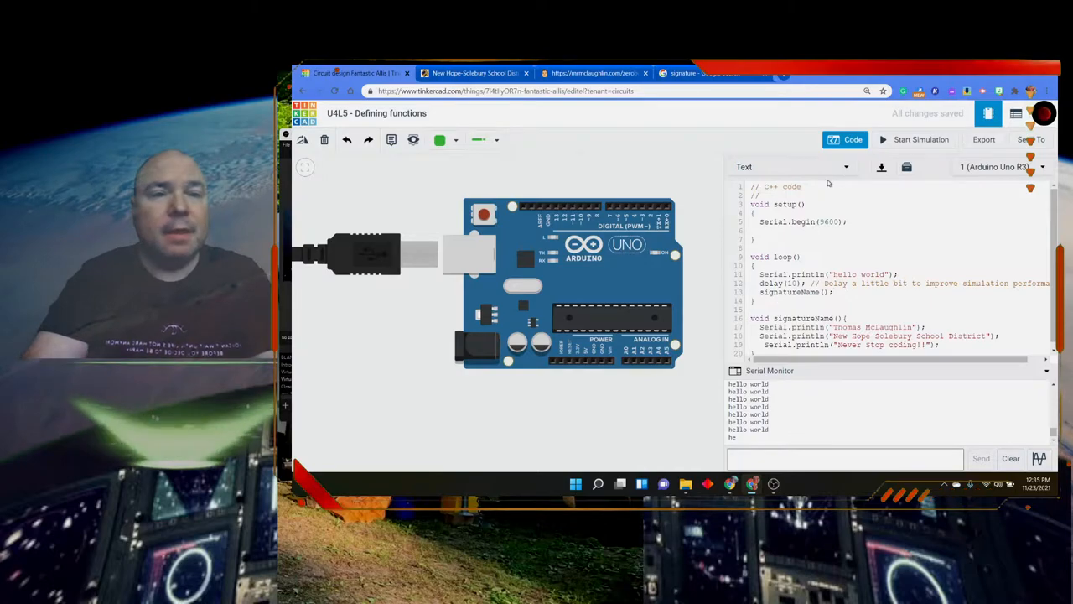
pyautogui.click(920, 139)
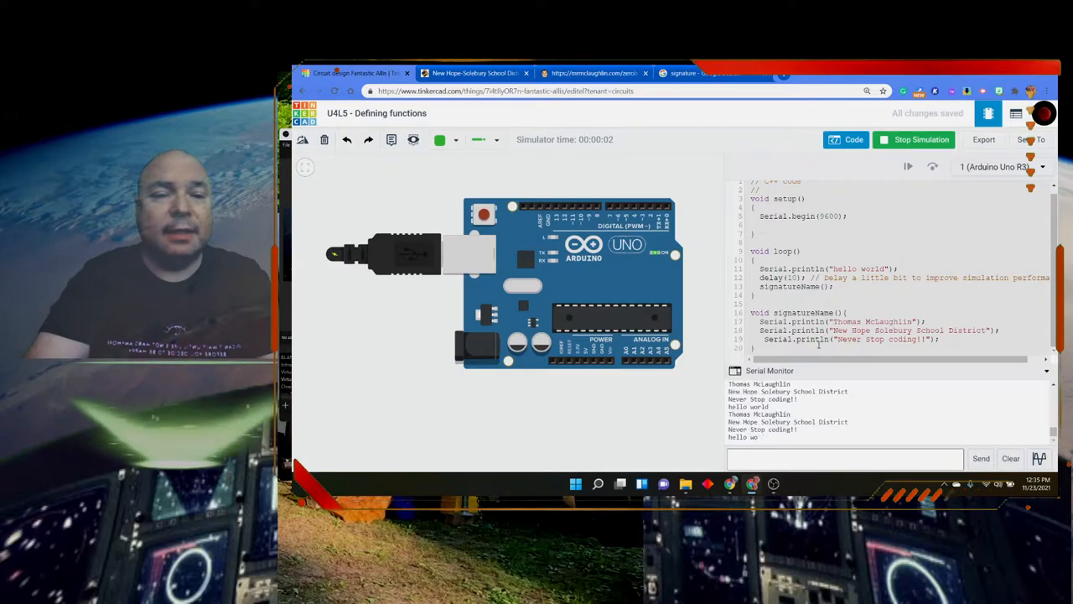
# Step: Stop the simulation, with serial output showing hello world plus three signature lines
pyautogui.click(914, 139)
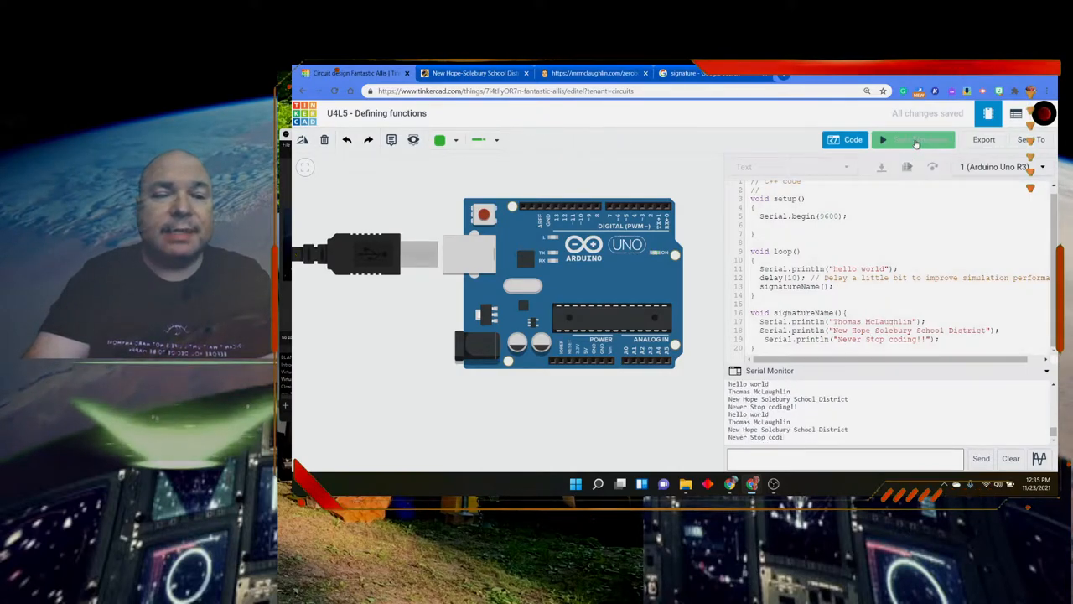
pyautogui.click(913, 140)
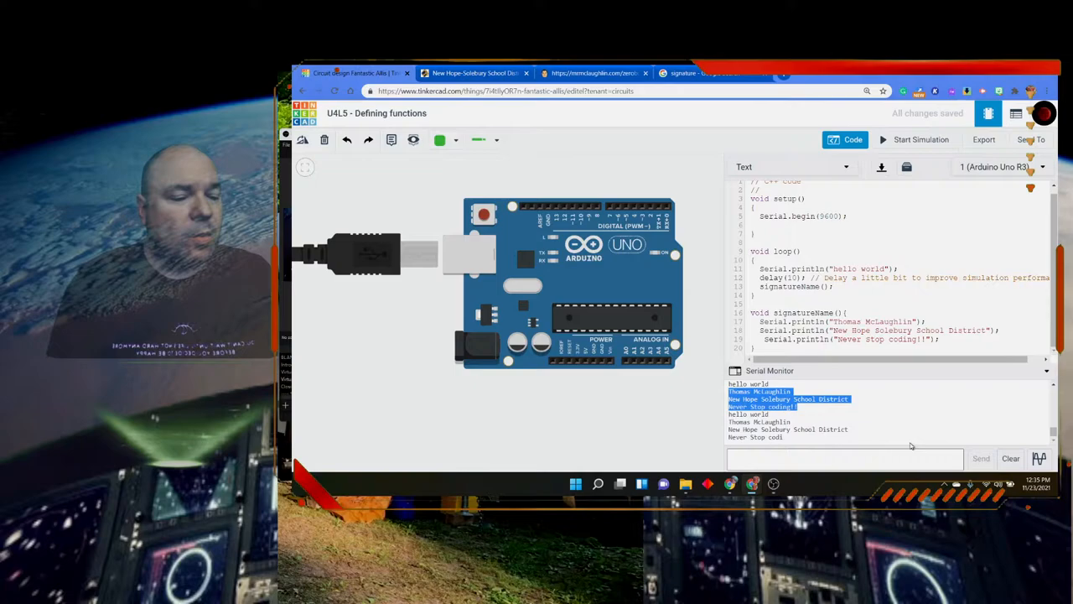
pyautogui.moveTo(857, 413)
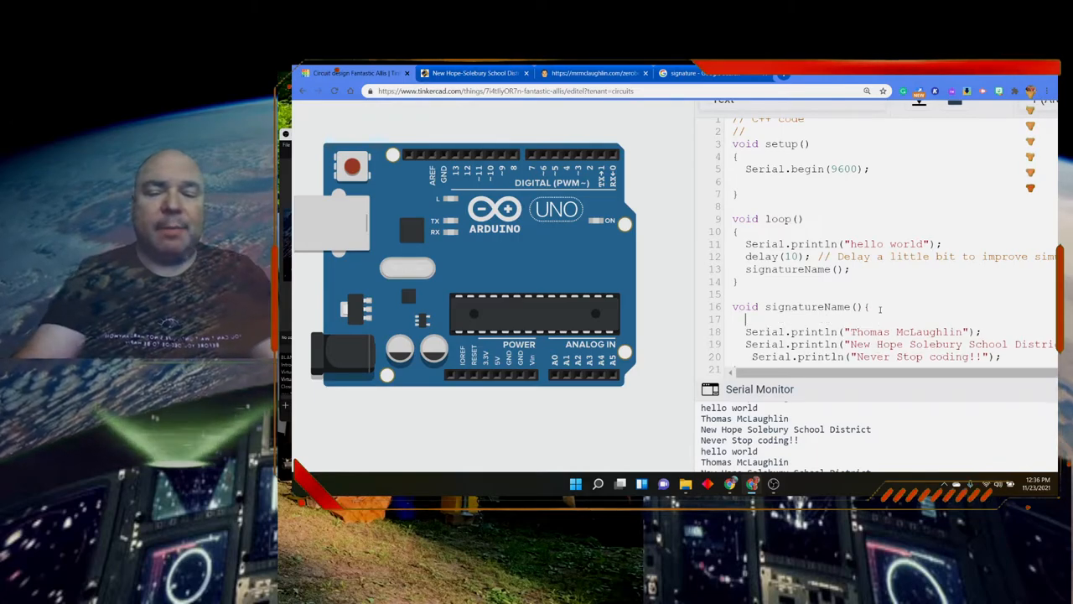
# Step: Declare a local int myValue set to 10 in signatureName
pyautogui.write('int')
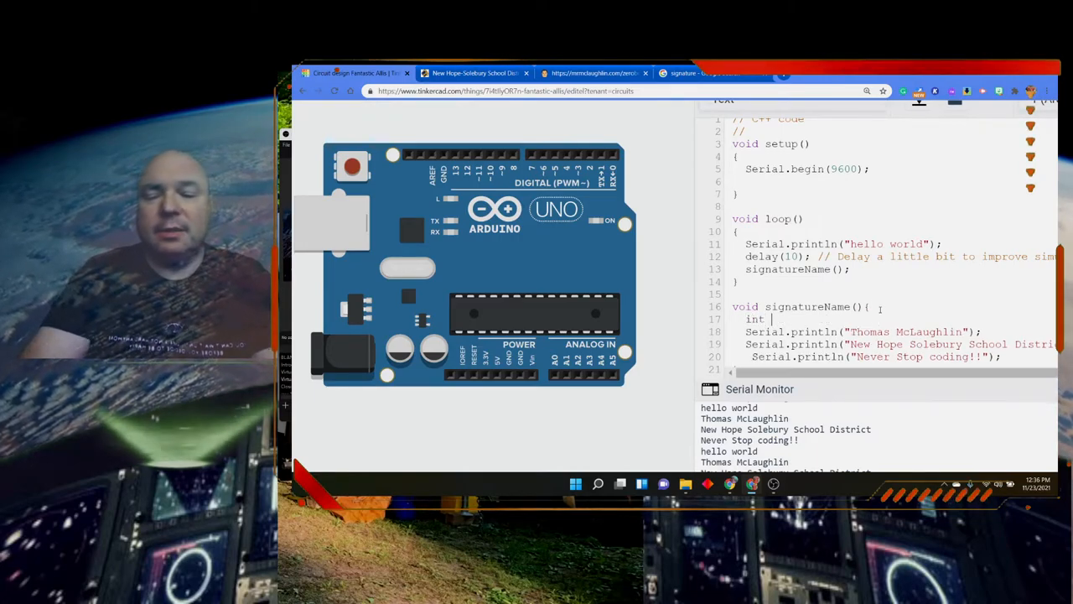
pyautogui.write('myV')
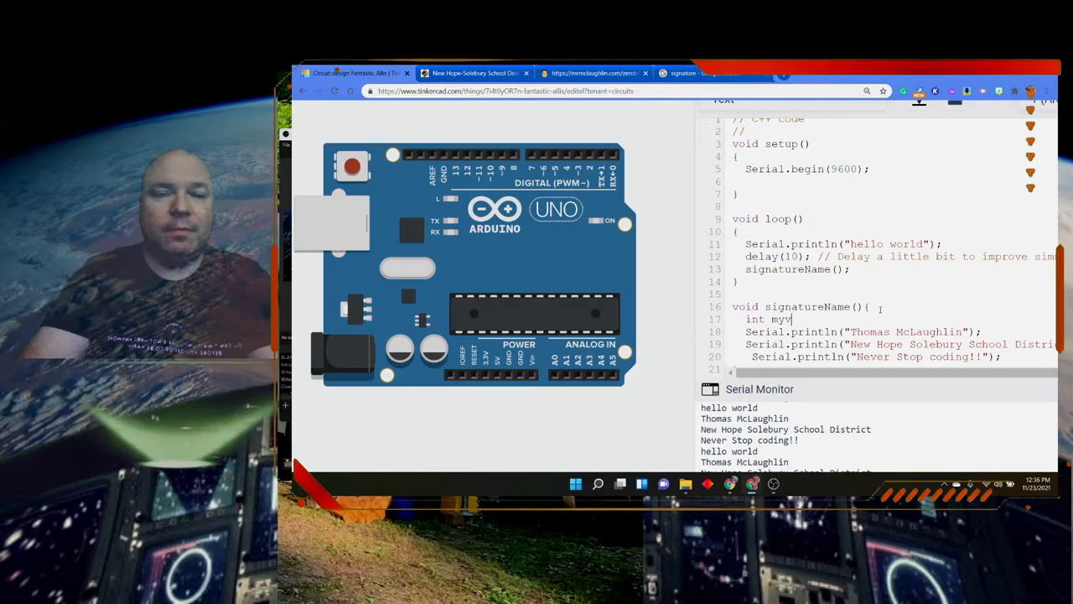
pyautogui.write('alue =')
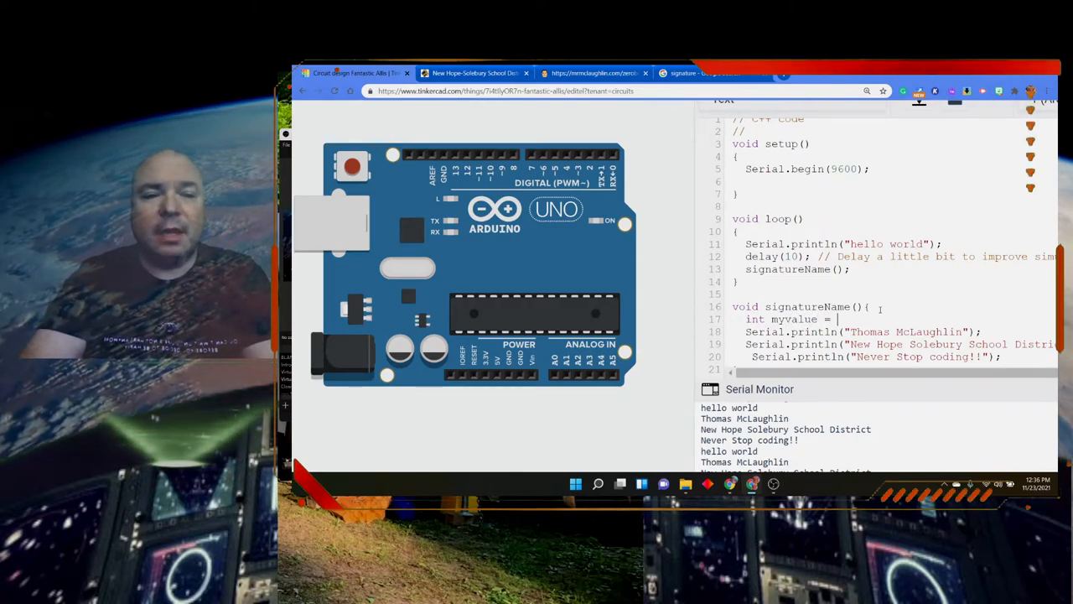
pyautogui.write('10;')
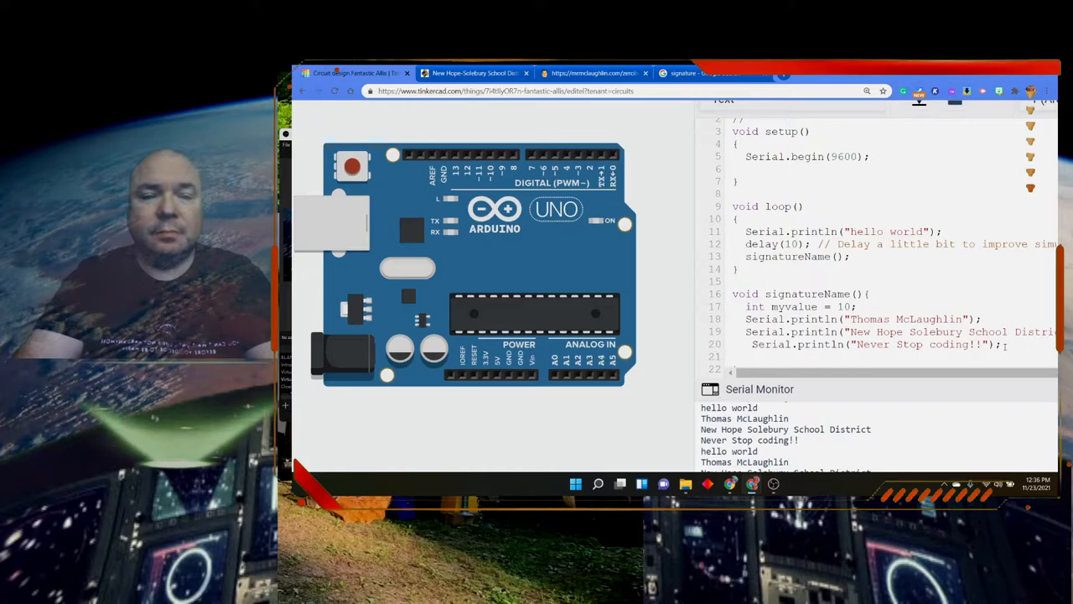
# Step: Add Serial.println(myvalue); to print the variable's value
pyautogui.write('Serial.p')
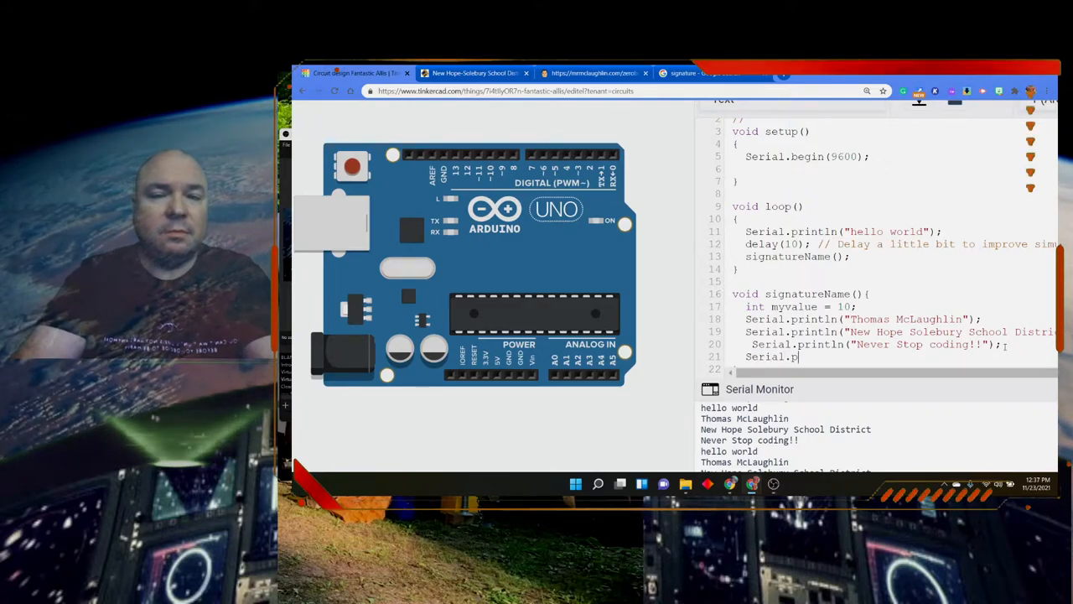
pyautogui.write('rintln(my')
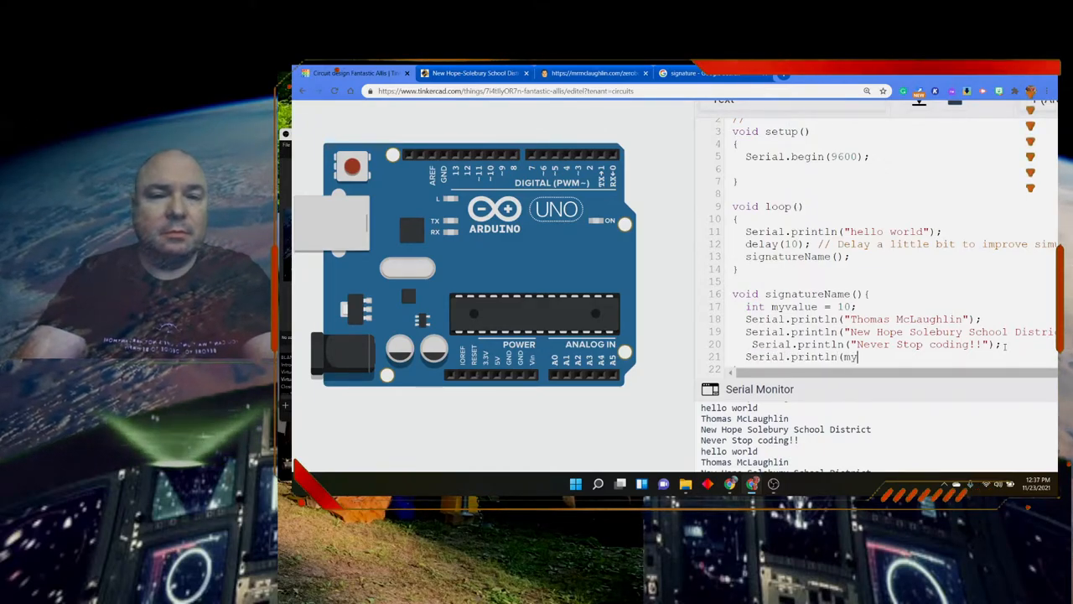
pyautogui.write('val')
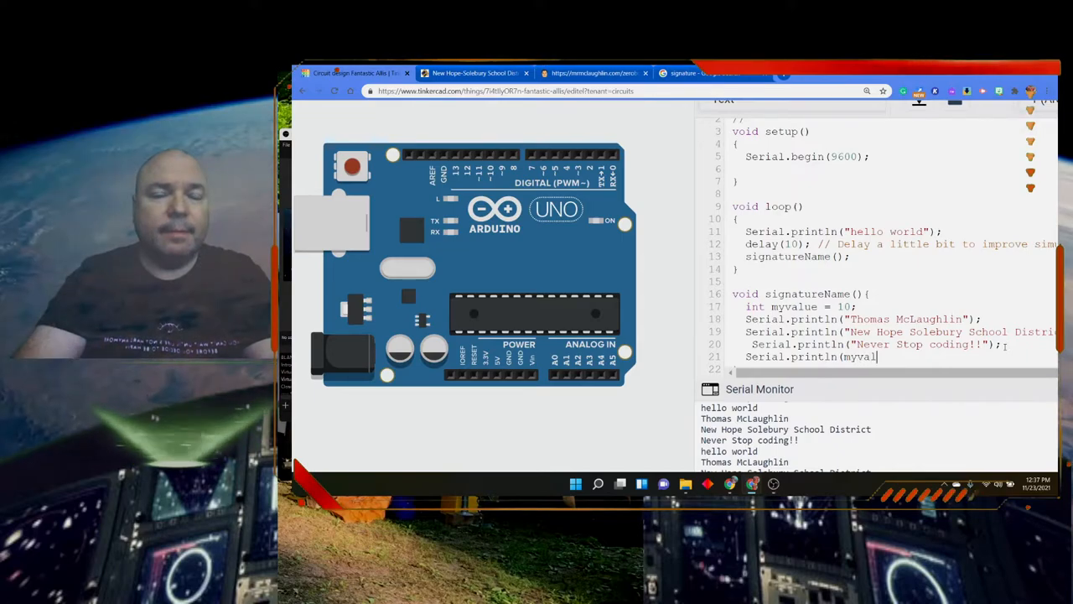
pyautogui.write('ue);')
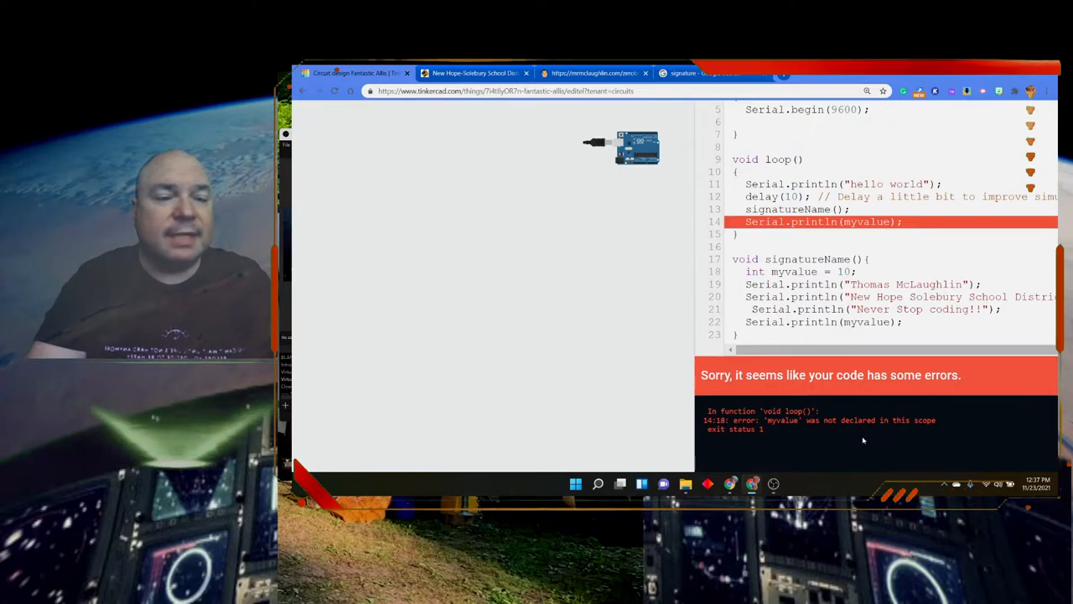
pyautogui.moveTo(778, 352)
pyautogui.write('//')
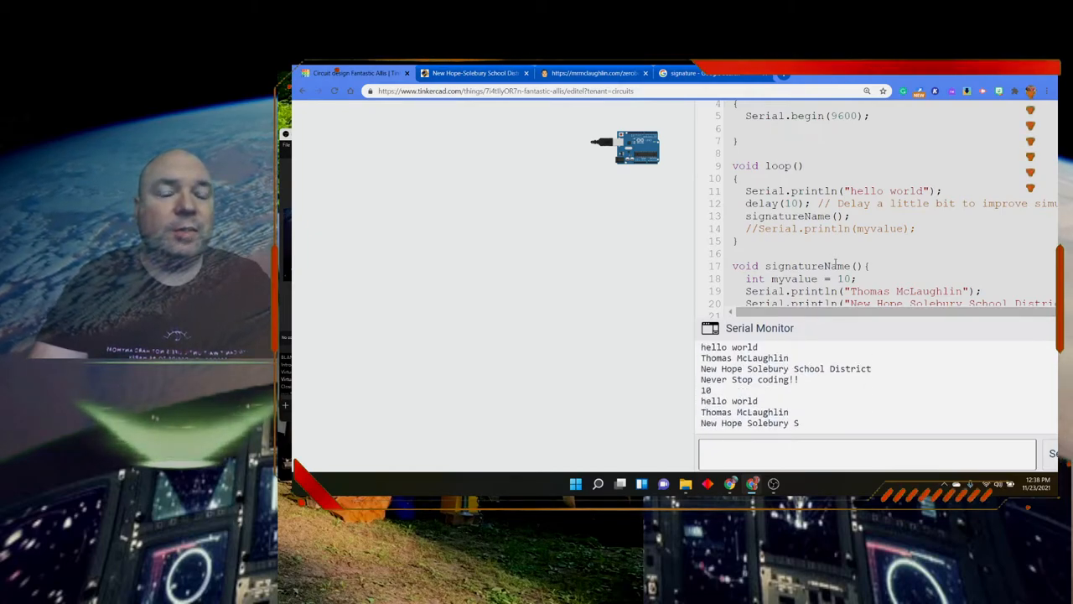
# Step: Scroll the code and stop the running simulation after checking the output
pyautogui.scroll(-3)
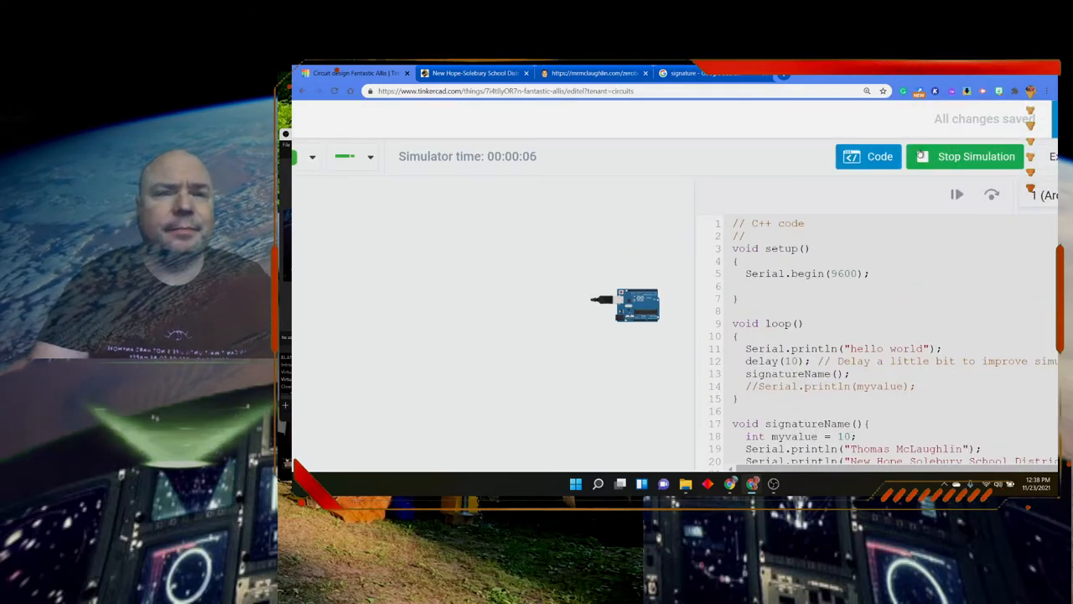
pyautogui.click(964, 156)
pyautogui.write('m')
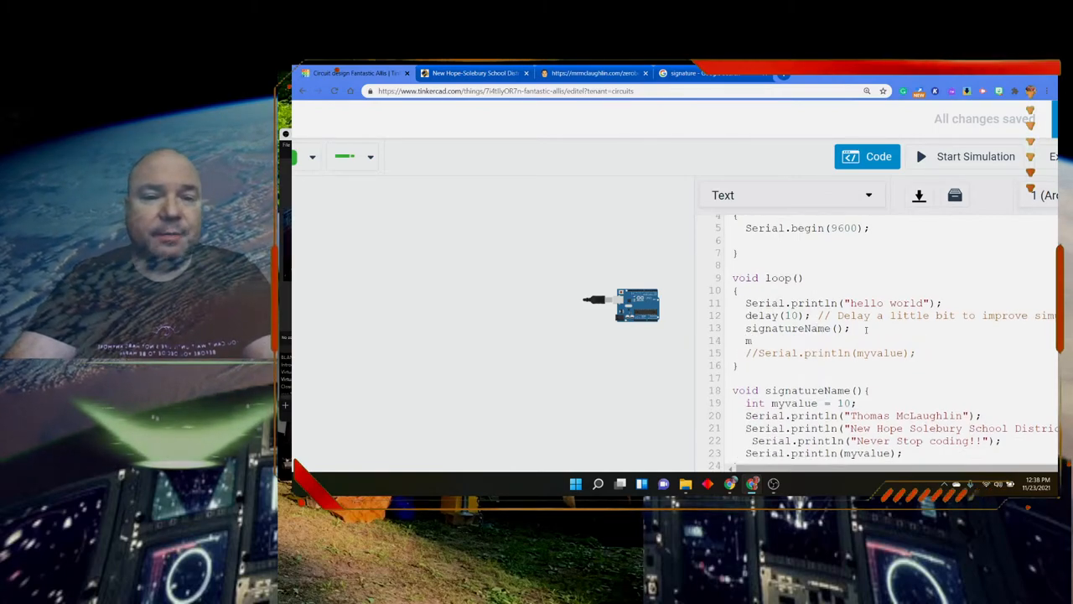
# Step: In loop, declare int myvalue = 20
pyautogui.write('yvalue')
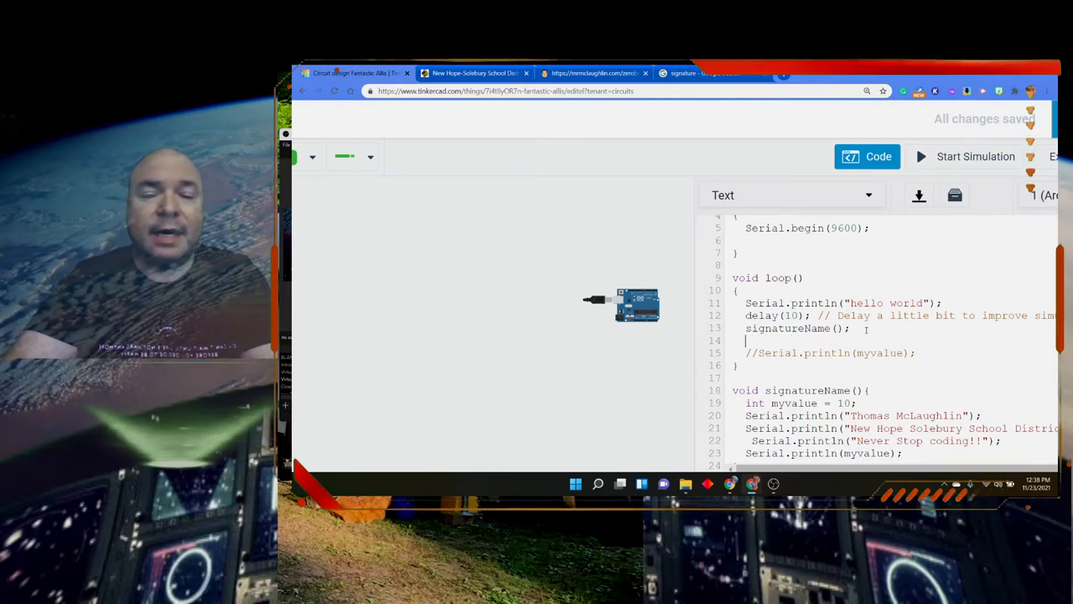
pyautogui.write('int myvalue =')
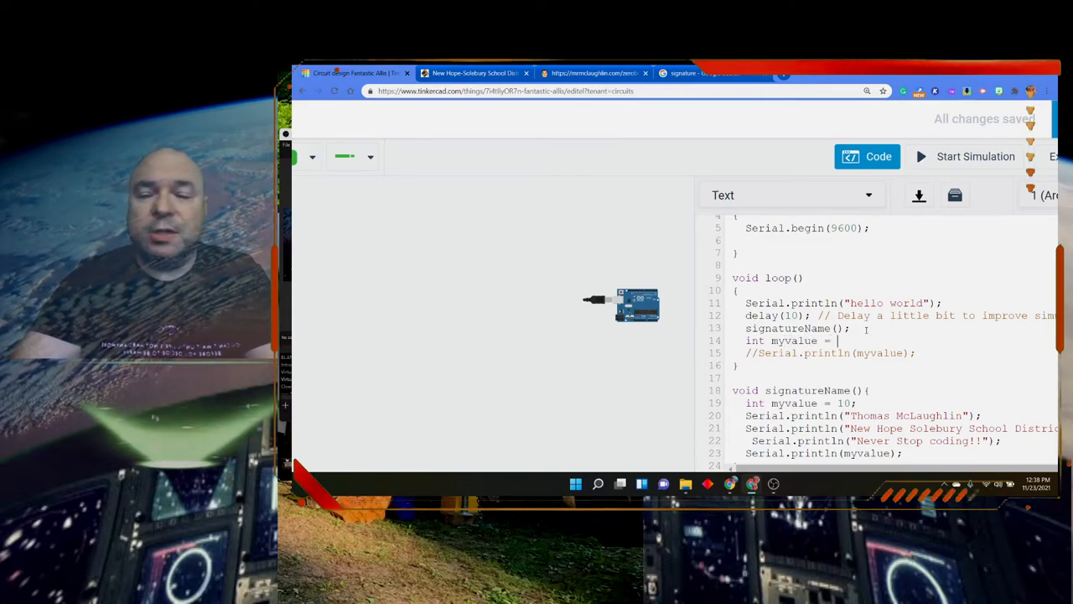
pyautogui.write('20;')
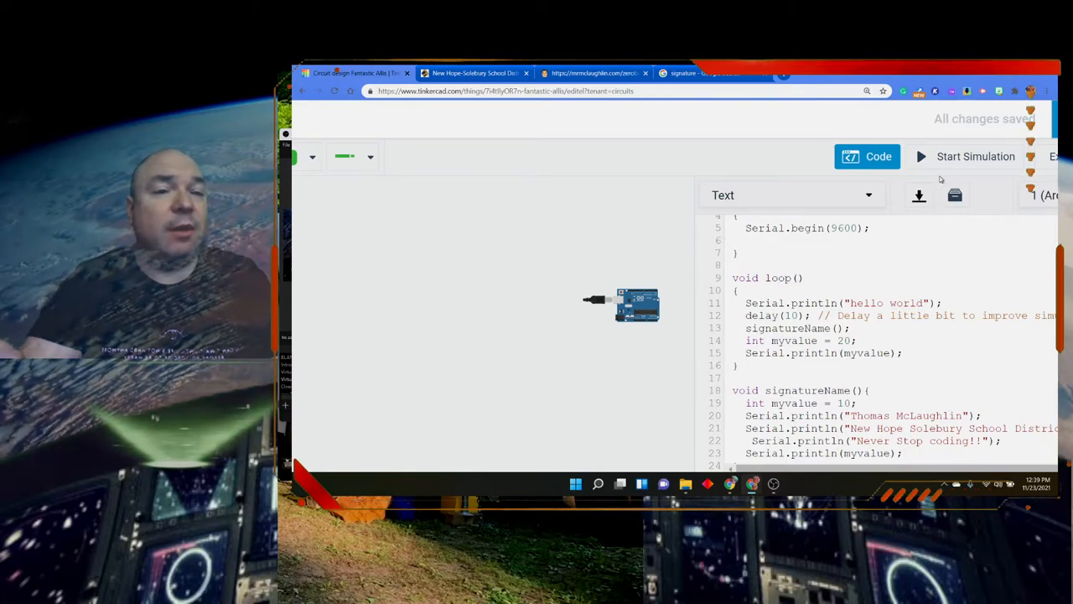
# Step: Start, then stop, the simulation to check loop's printed value of 20
pyautogui.click(976, 156)
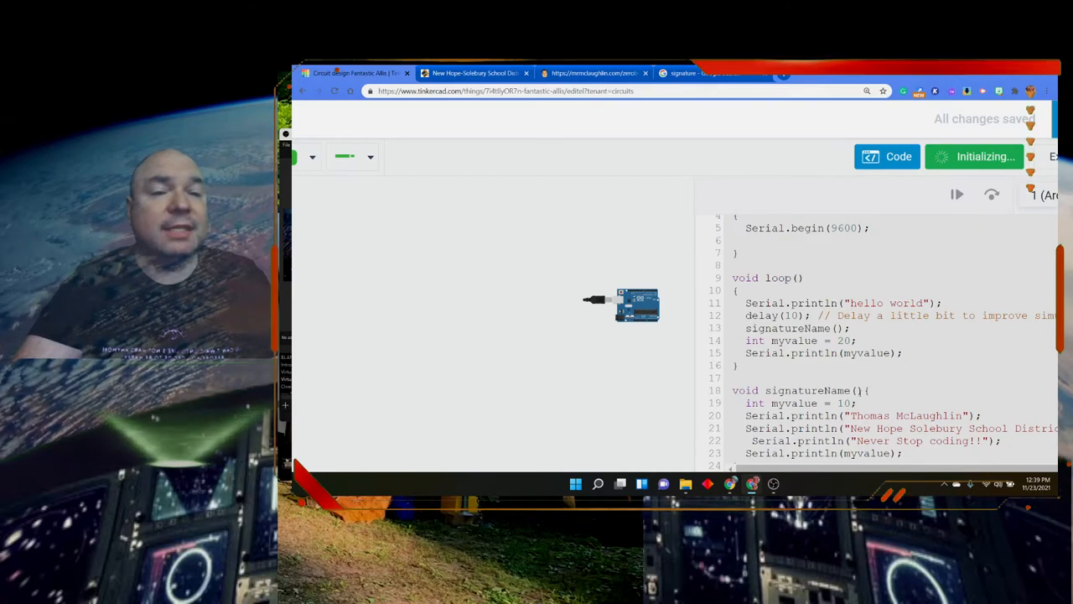
pyautogui.click(974, 156)
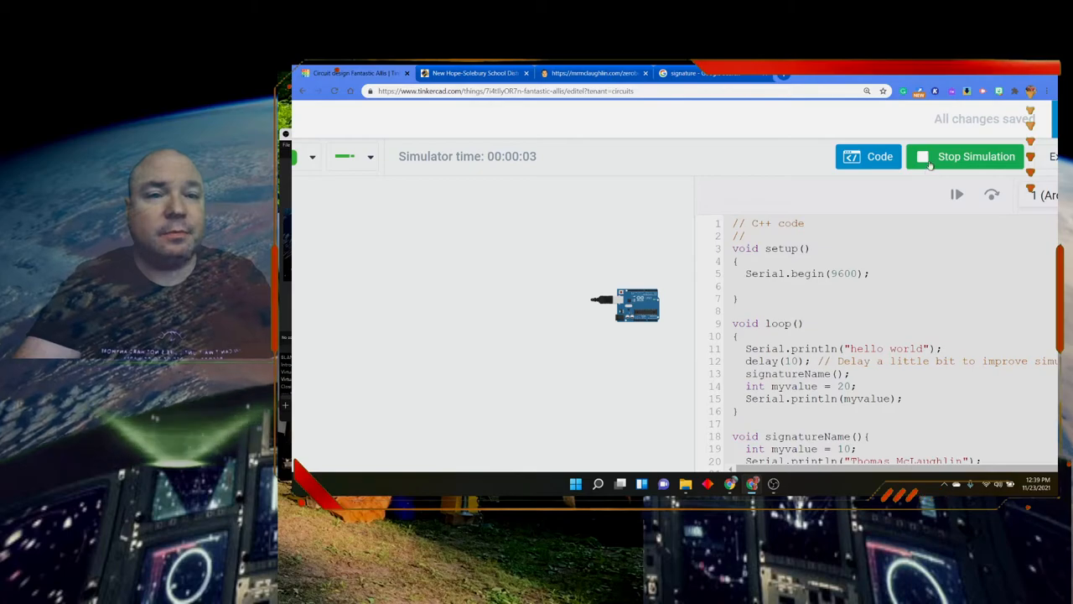
pyautogui.click(976, 156)
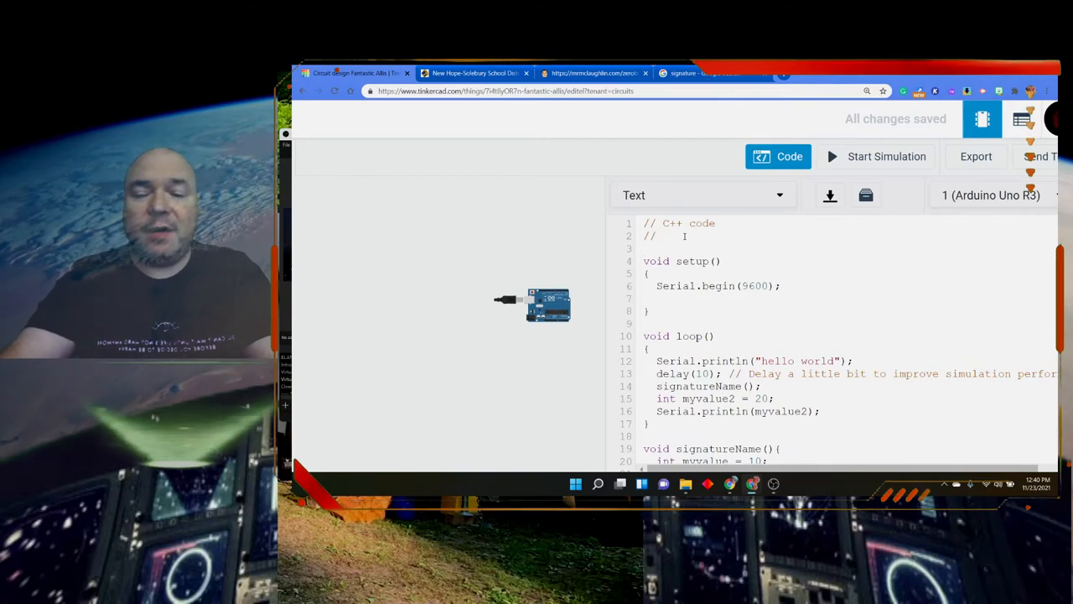
# Step: Declare global int myvalue3, rename loop's variable to myvalue2, print myvalue3, and start simulating
pyautogui.write('int myv')
pyautogui.write('3')
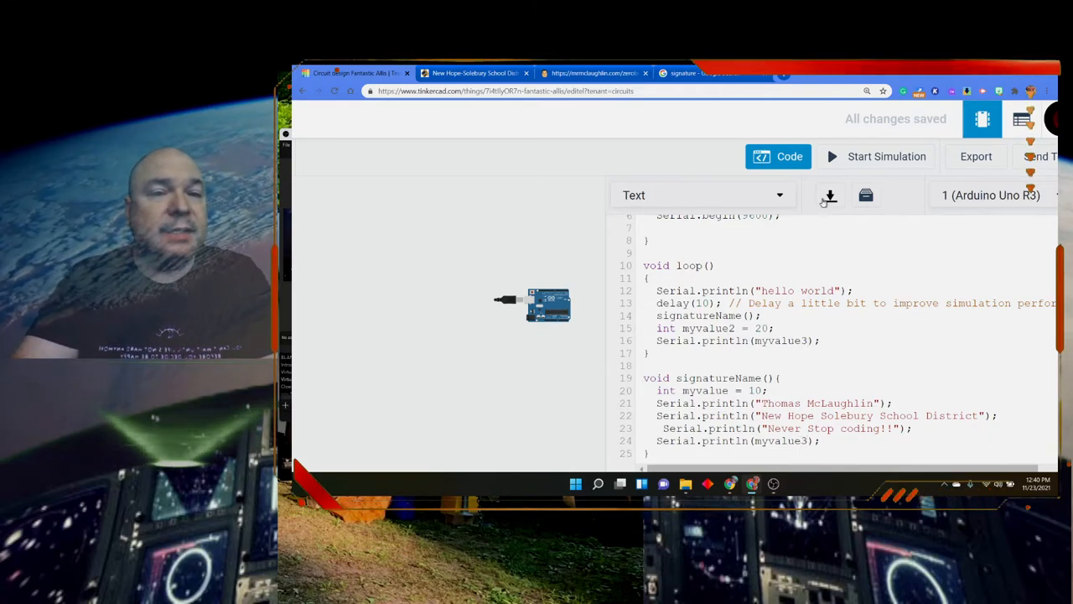
pyautogui.click(876, 156)
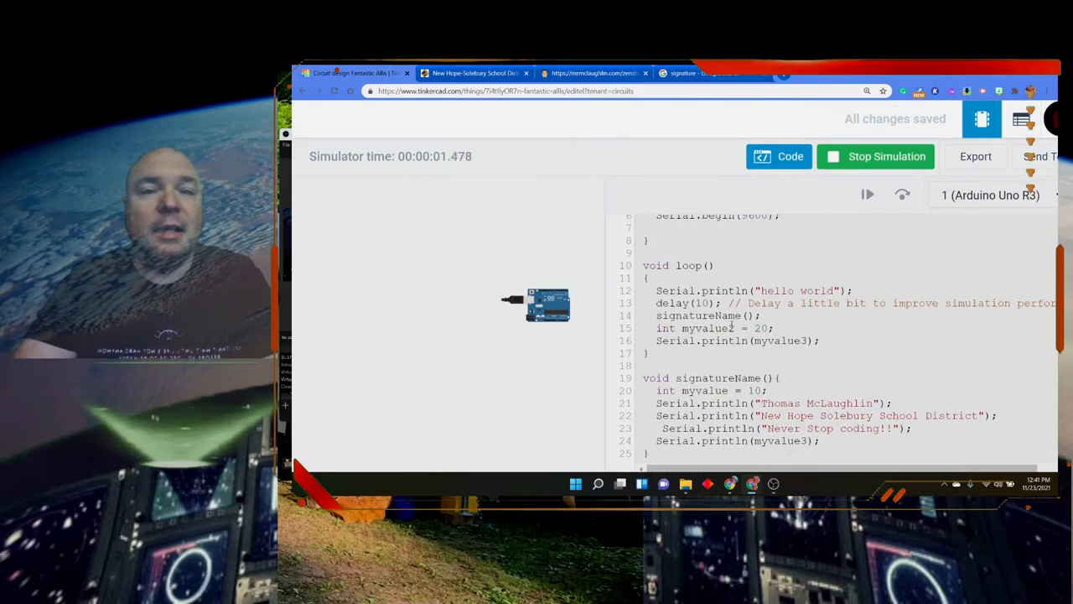
# Step: Stop the simulation of the myvalue3 printing sketch
pyautogui.click(876, 156)
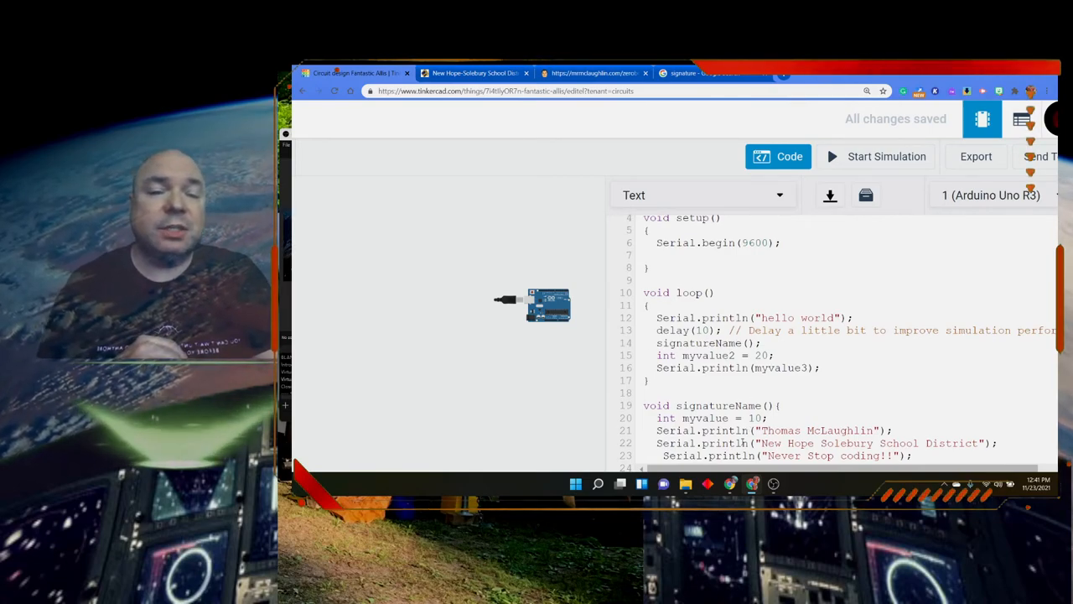
pyautogui.scroll(-3)
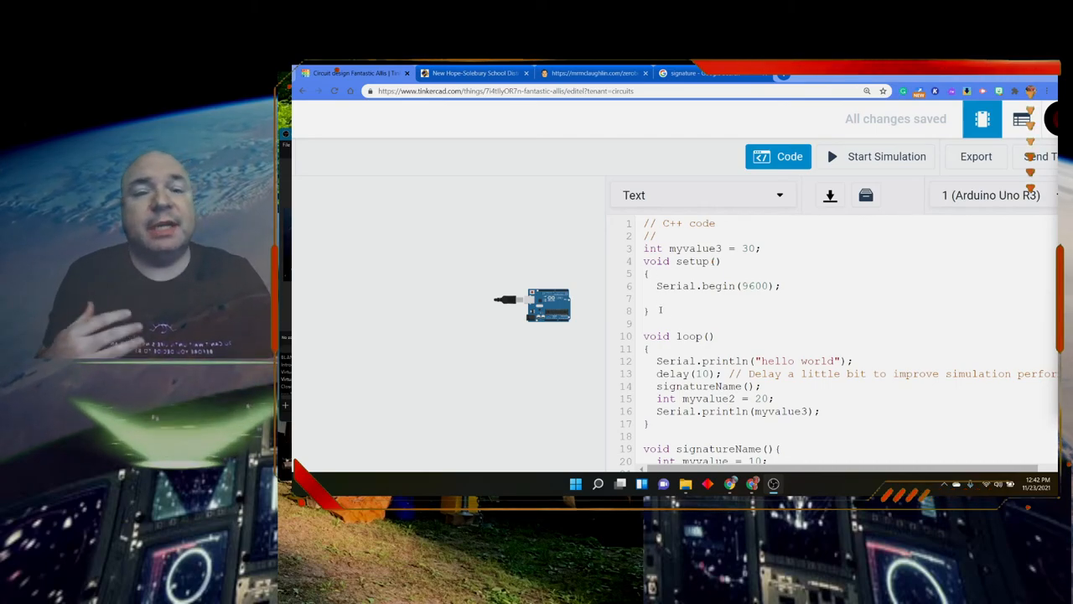
pyautogui.scroll(-3)
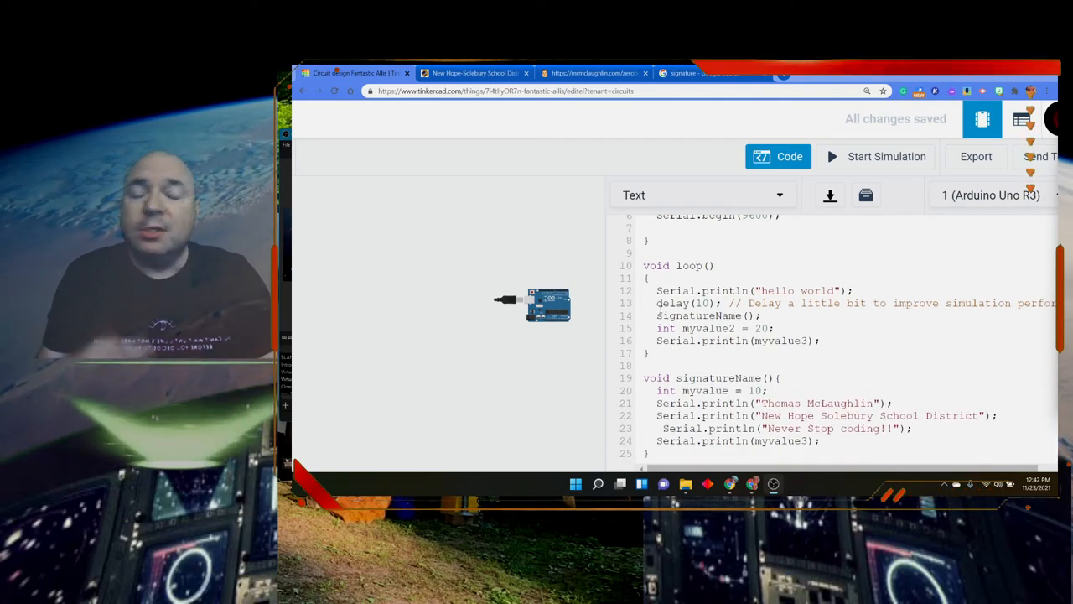